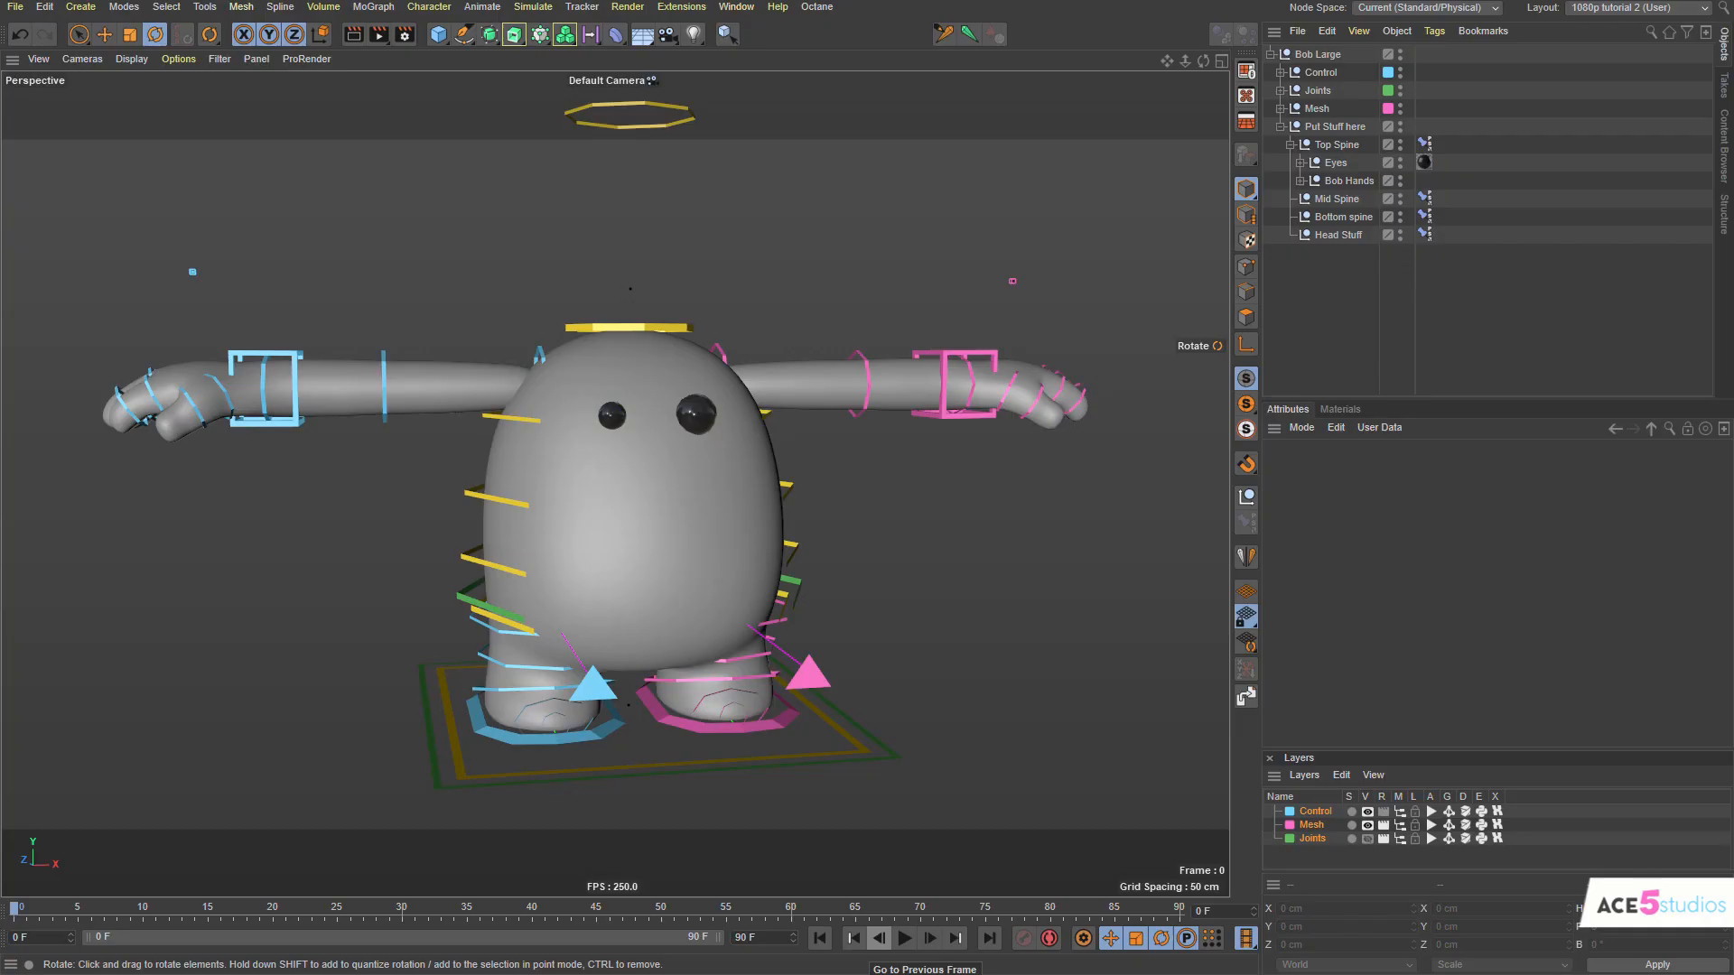
pyautogui.moveTo(618, 513)
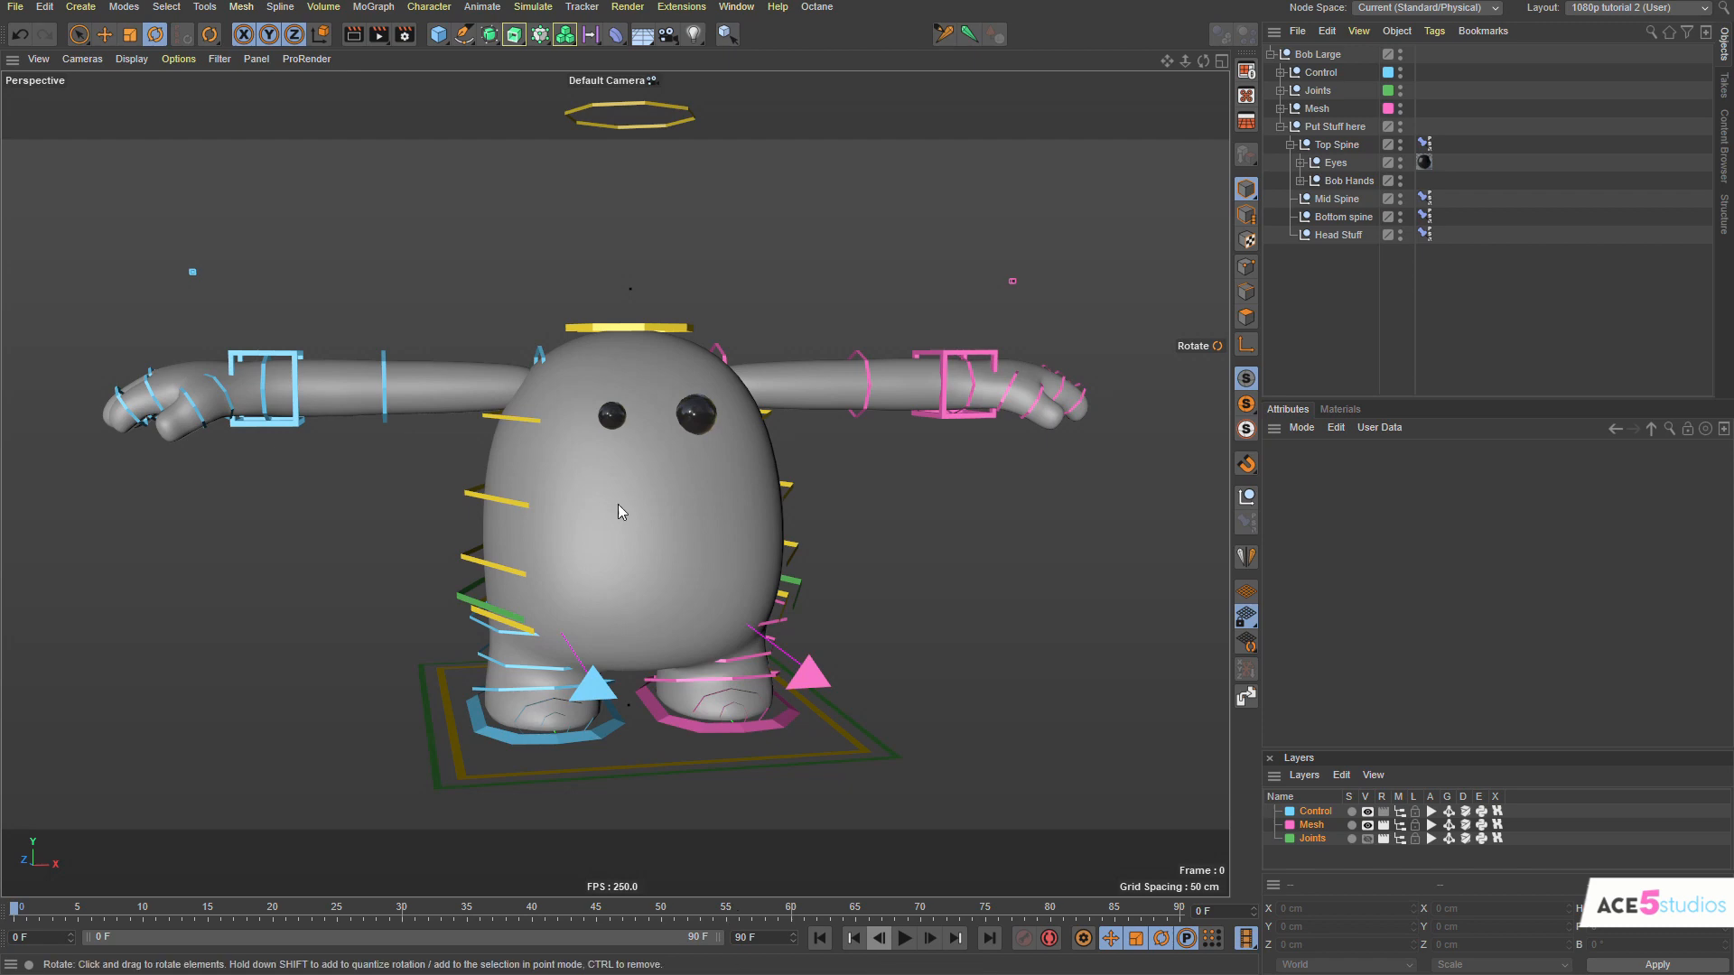
# Orbit the viewport to view Bob's body and leg controls from a new angle.
pyautogui.moveTo(620, 511); pyautogui.dragTo(589, 511)
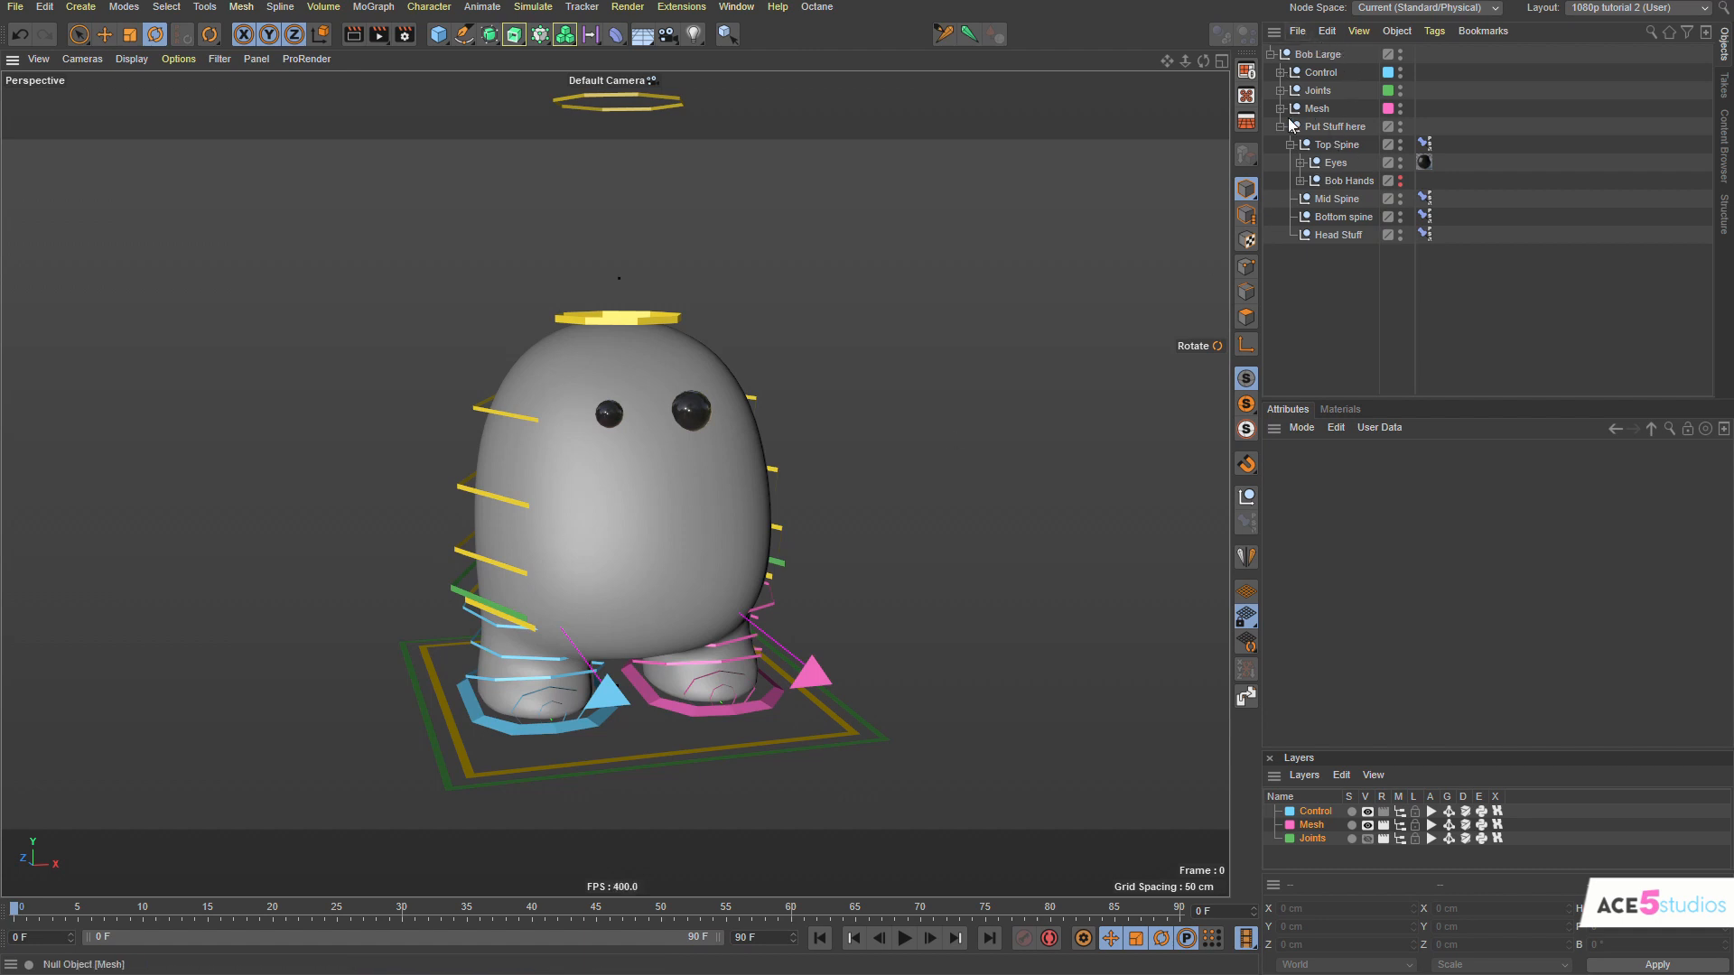
# Expand the Mesh group to show Subdivision Surface, Body_1 and Skin, then select Bottom spine.
pyautogui.click(1317, 72)
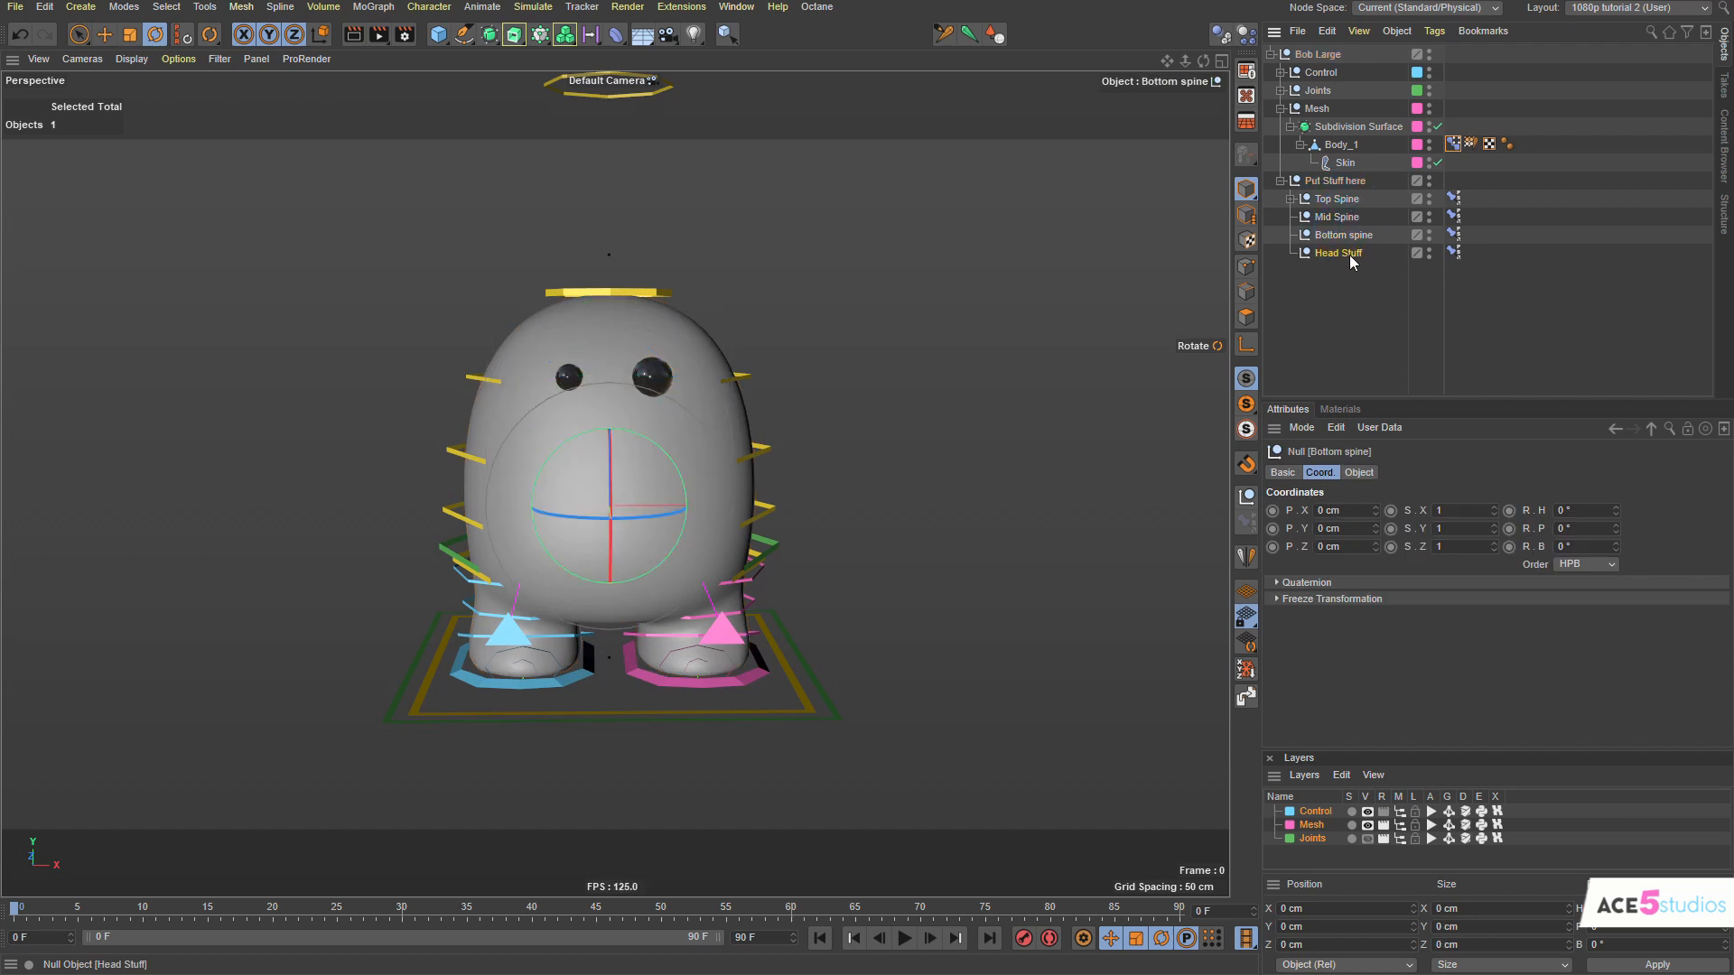
# Reorder Head Stuff above Top Spine in the Put Stuff here group and unhide Bob Hands.
pyautogui.click(1337, 253)
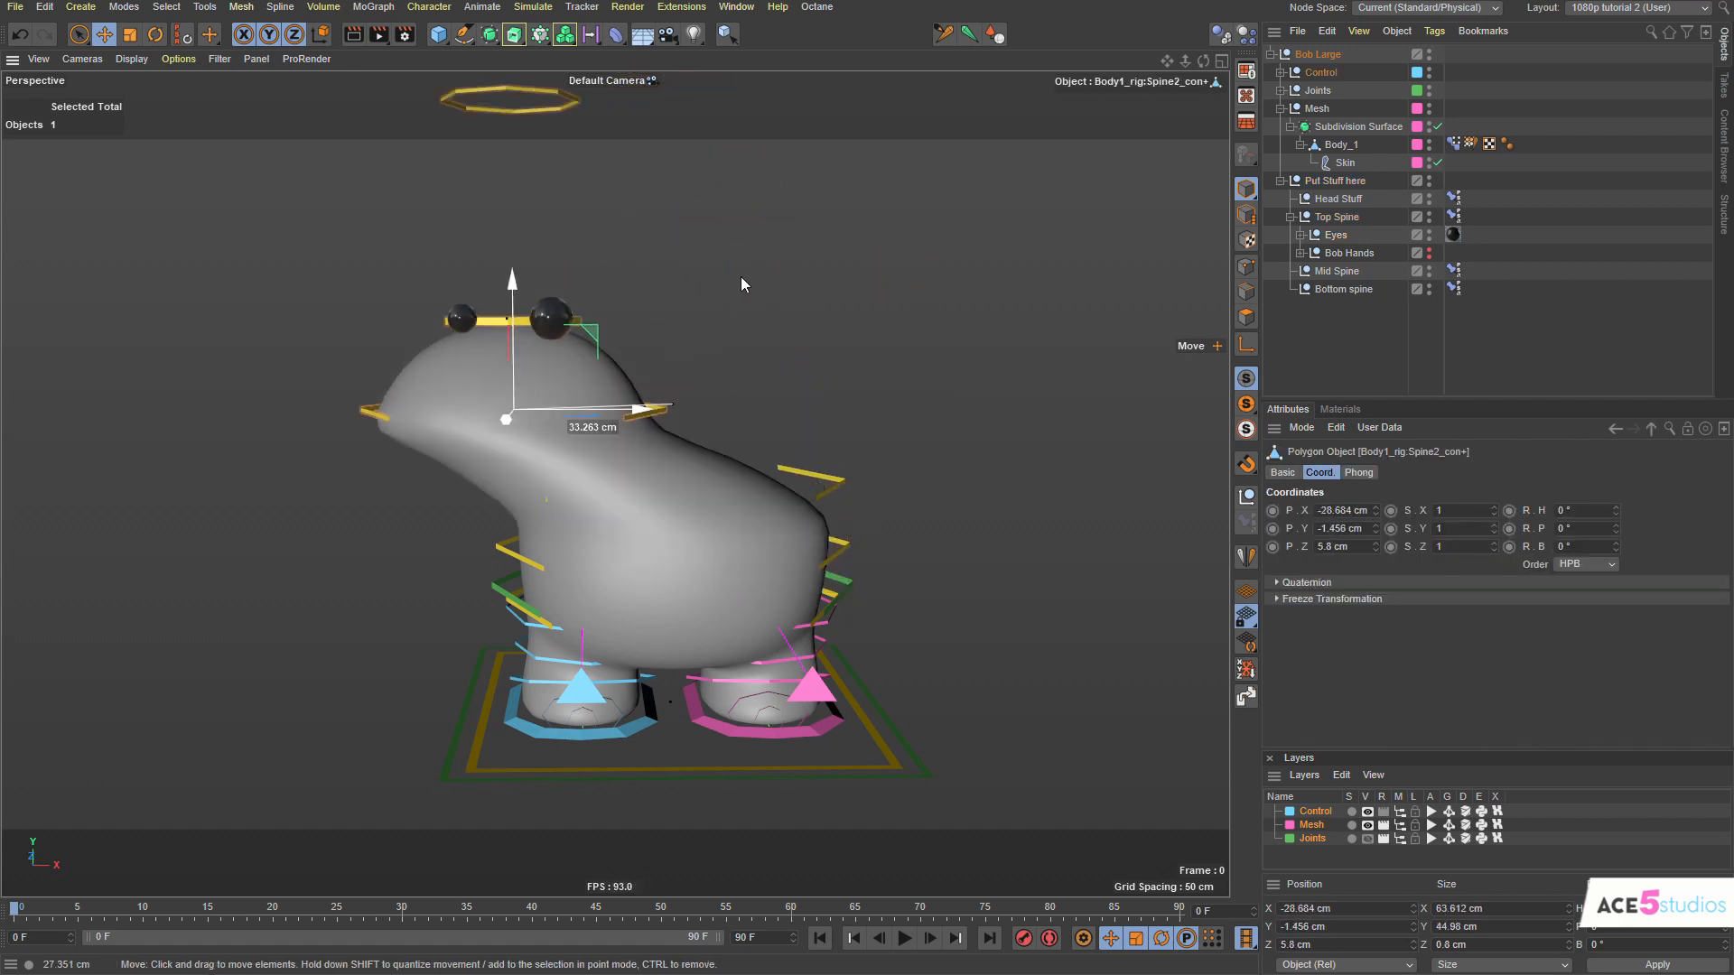
pyautogui.click(1335, 235)
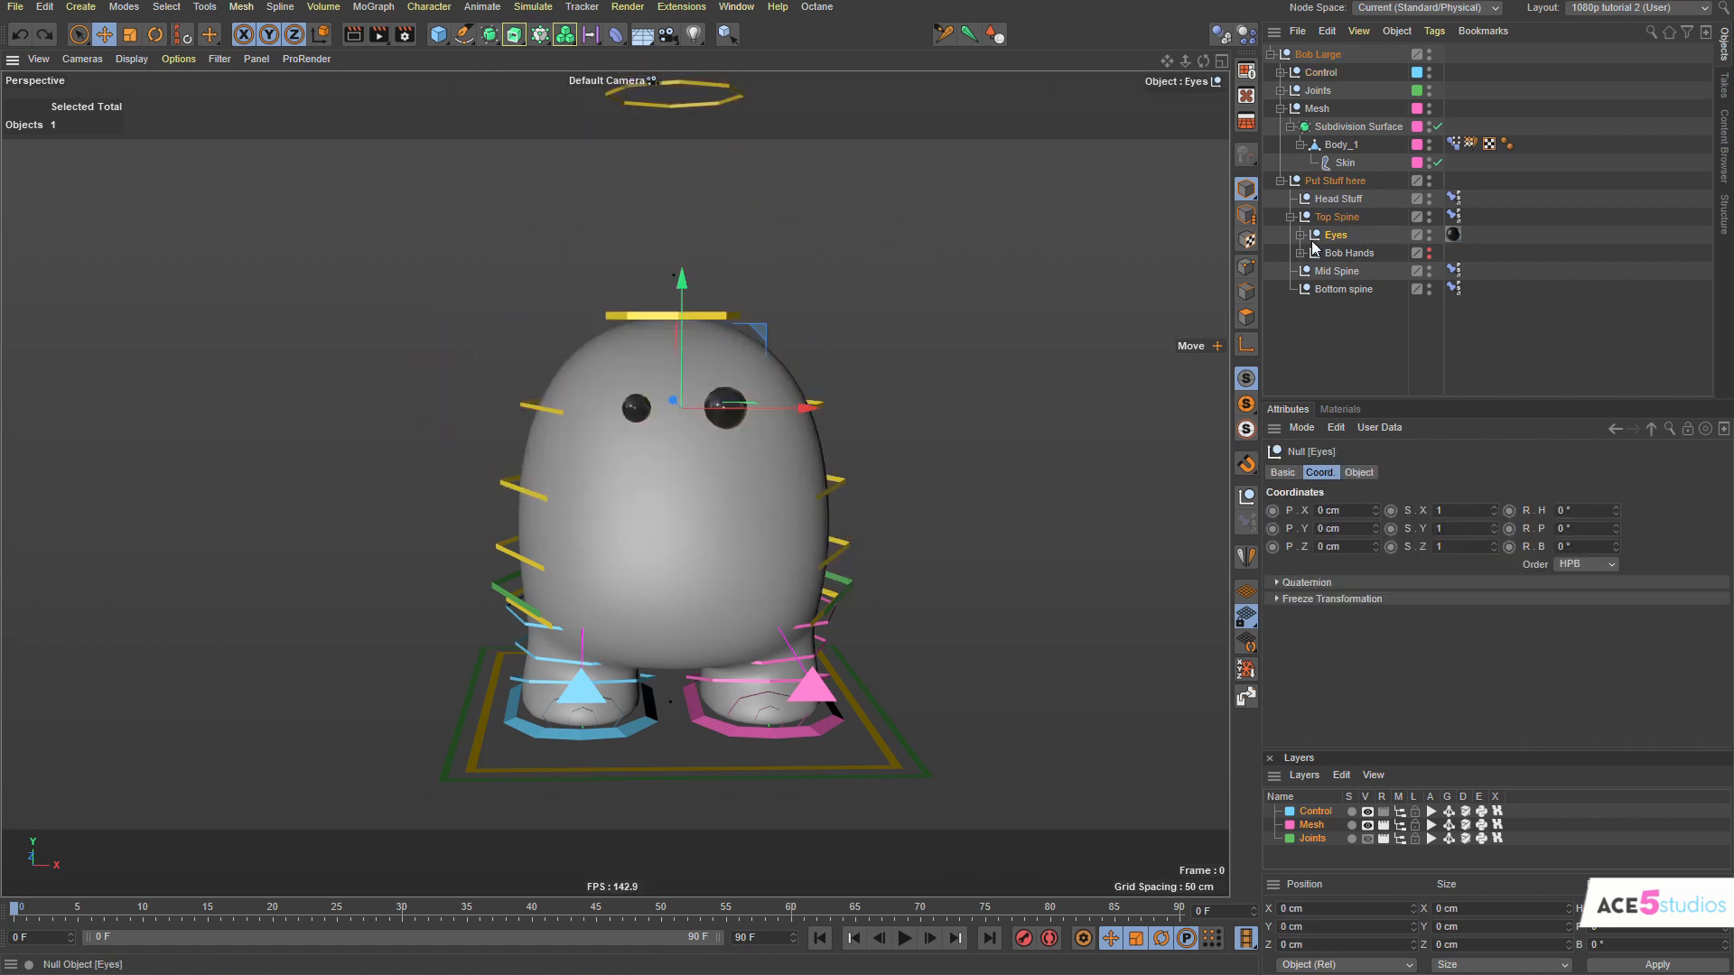
pyautogui.click(1349, 252)
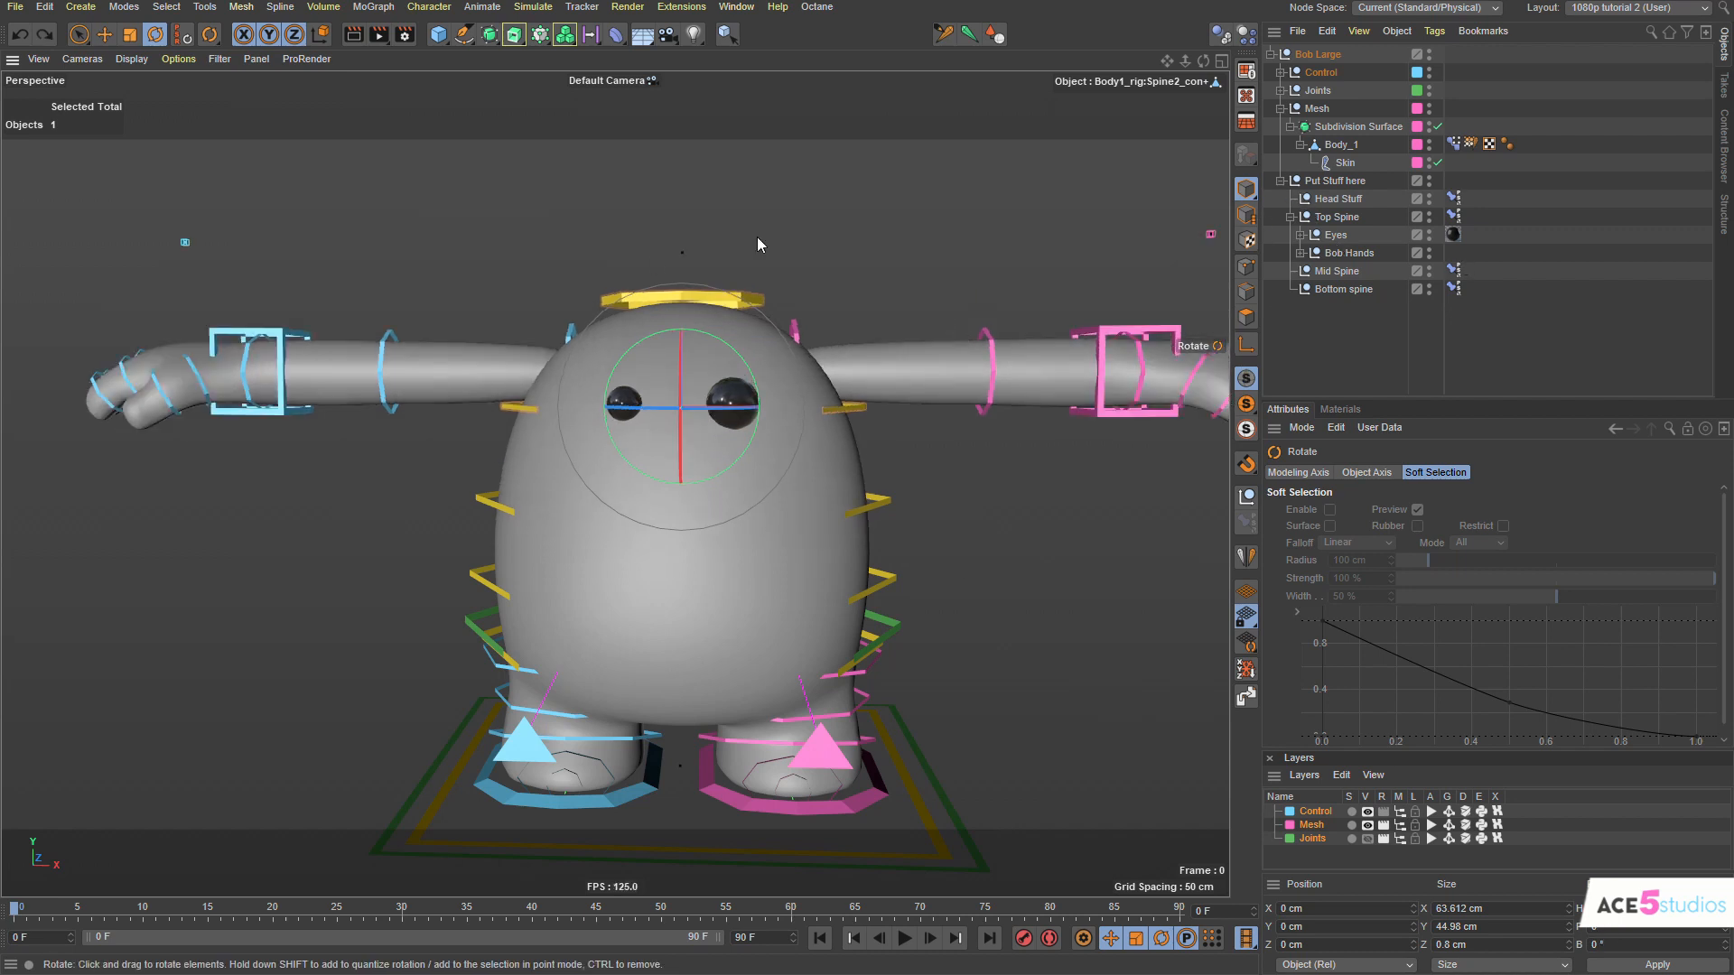
# Copy Bob Hands under Mid Spine to give Bob a second pair of arms.
pyautogui.click(1349, 253)
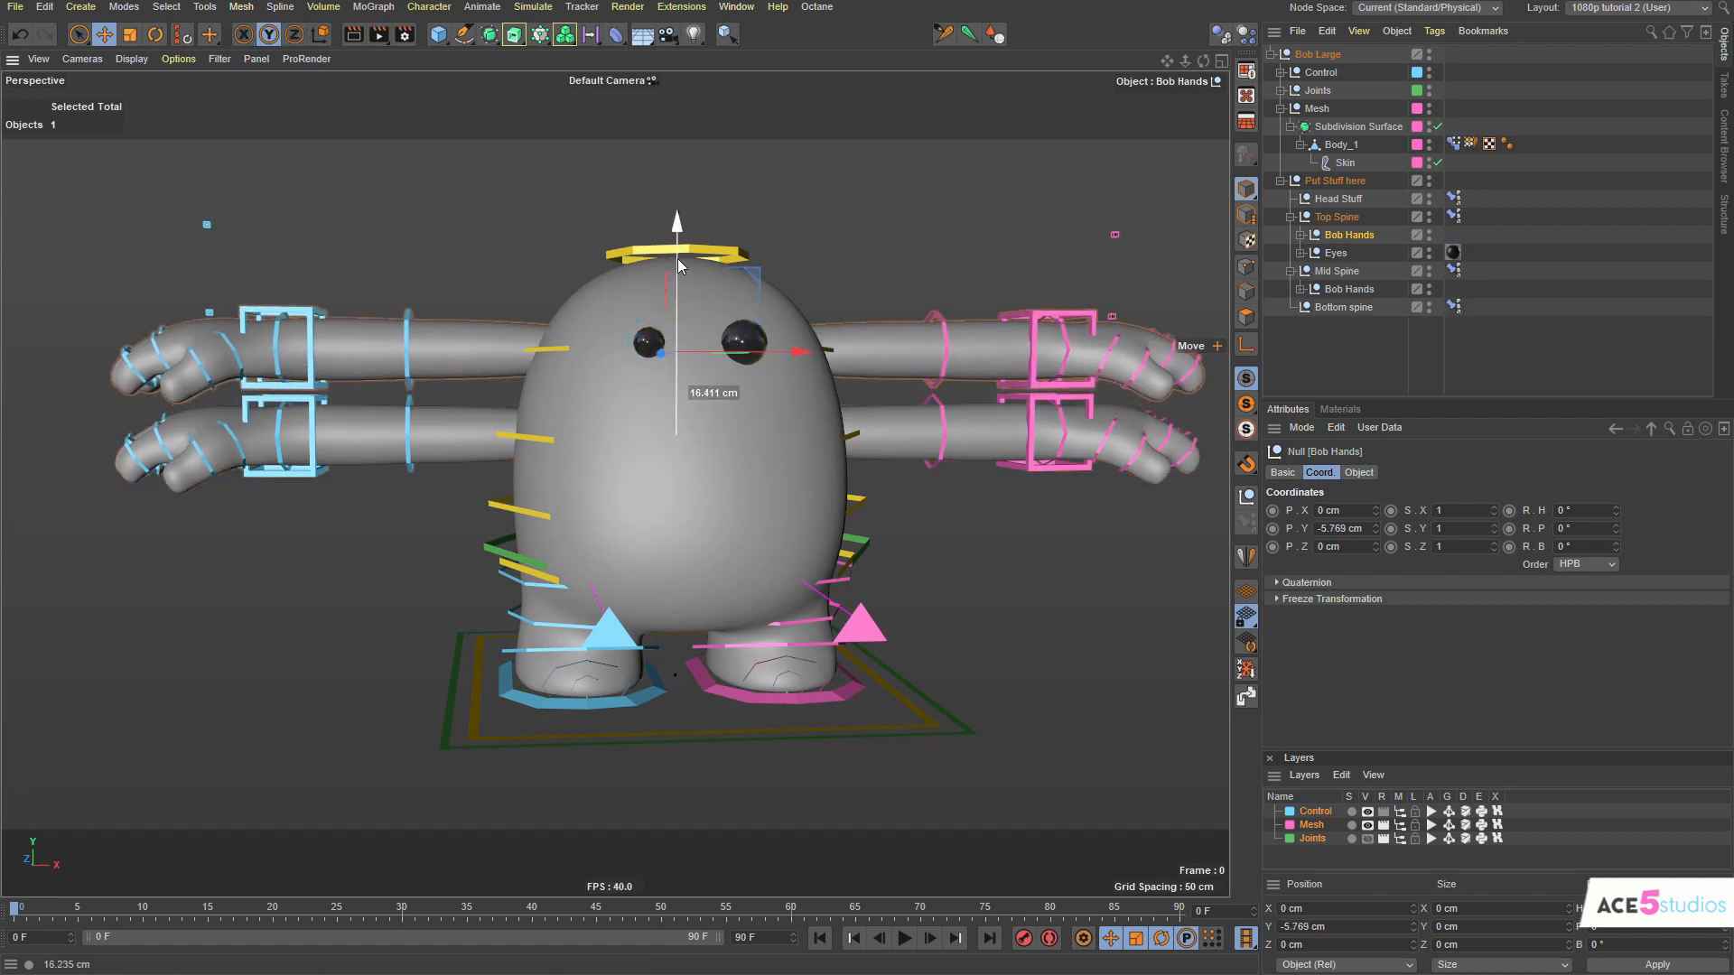
# Delete the extra Bob Hands copies and rotate the hips control to test the legs.
pyautogui.click(166, 34)
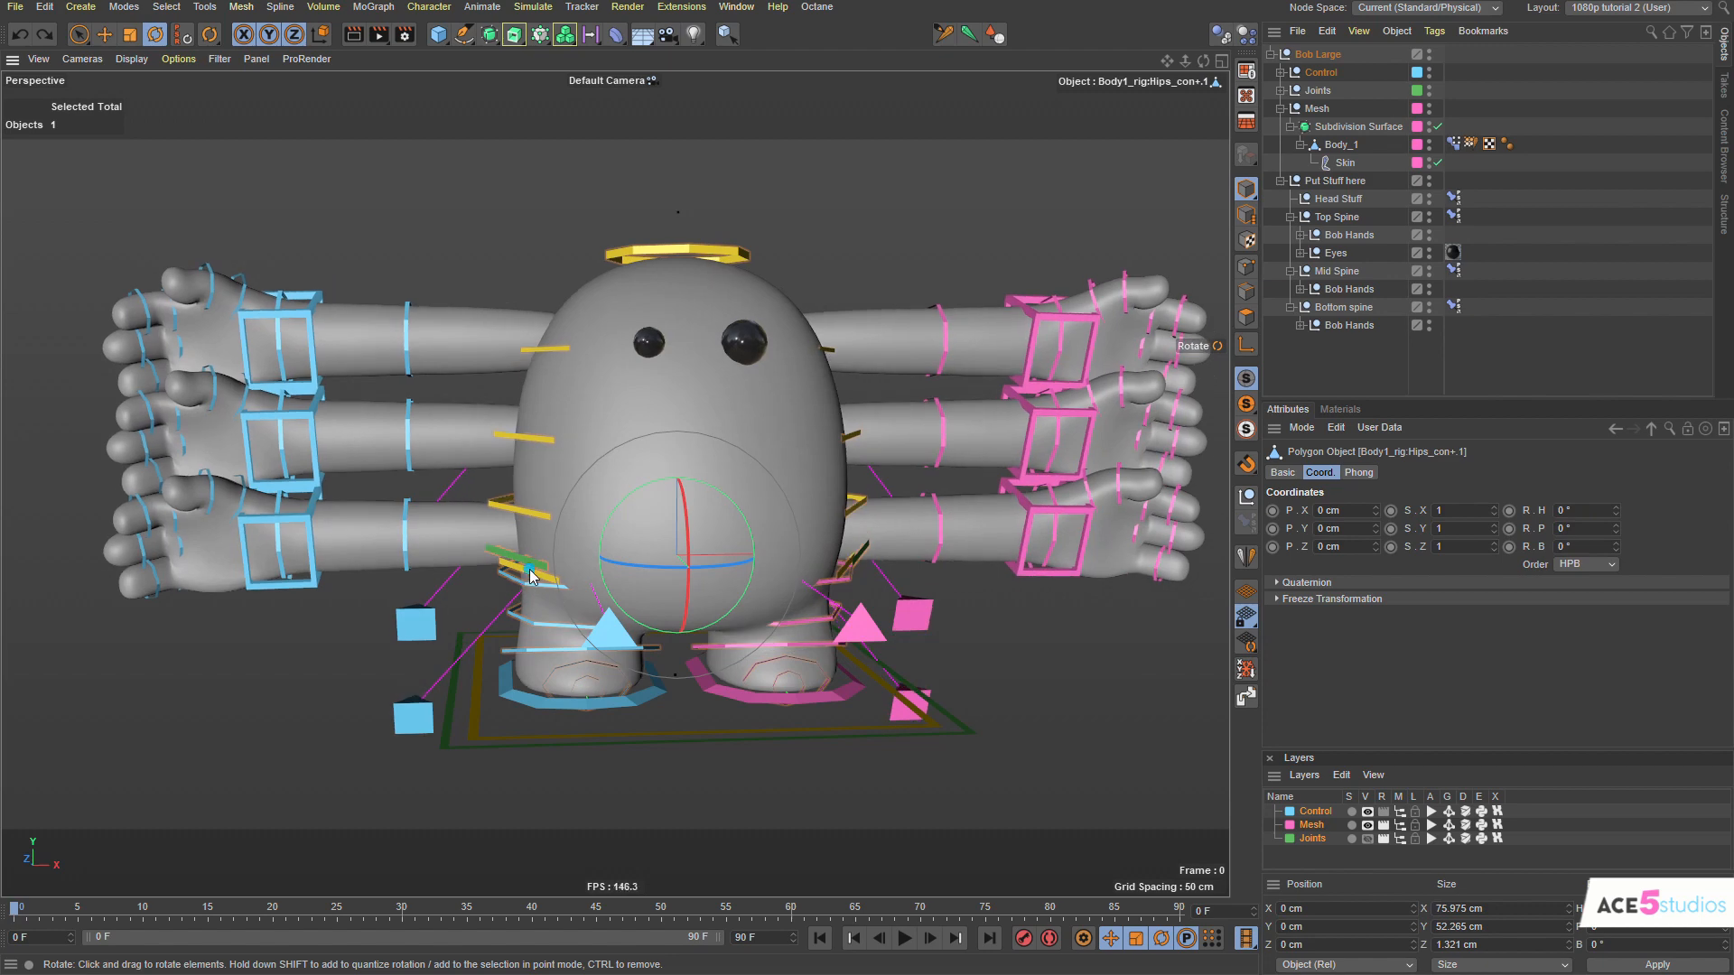
pyautogui.moveTo(531, 569); pyautogui.dragTo(714, 480)
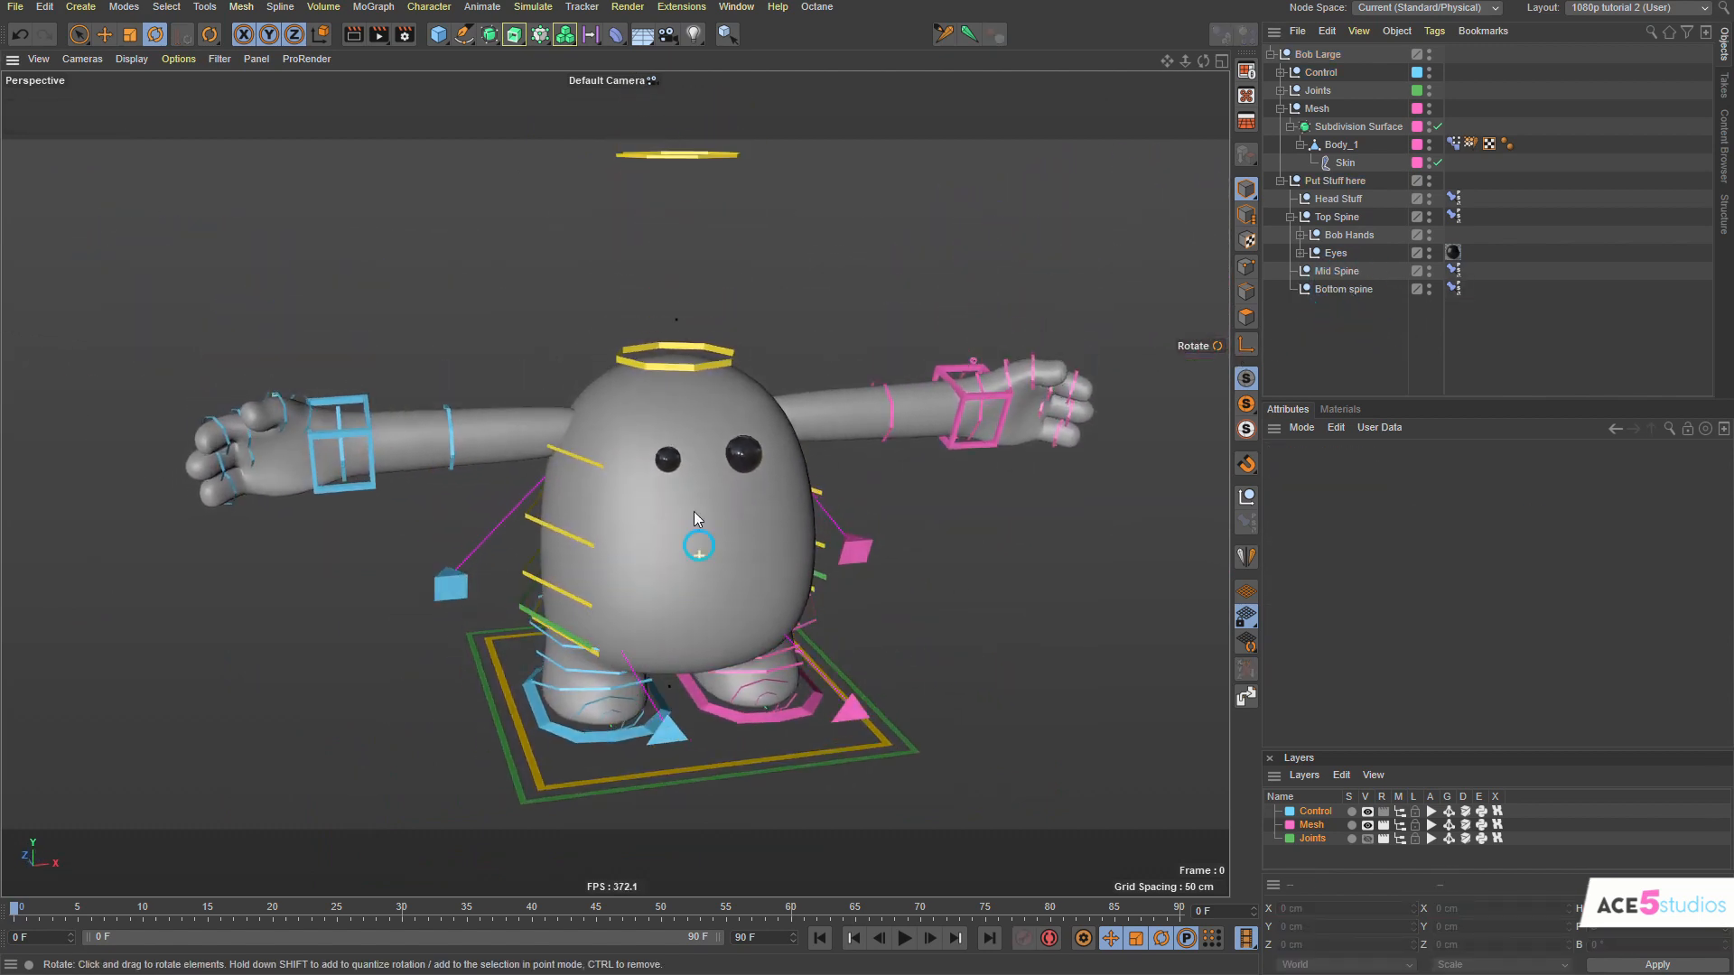
# Orbit the view and place a Sphere under Head Stuff as Bob's head.
pyautogui.moveTo(698, 520); pyautogui.dragTo(750, 538)
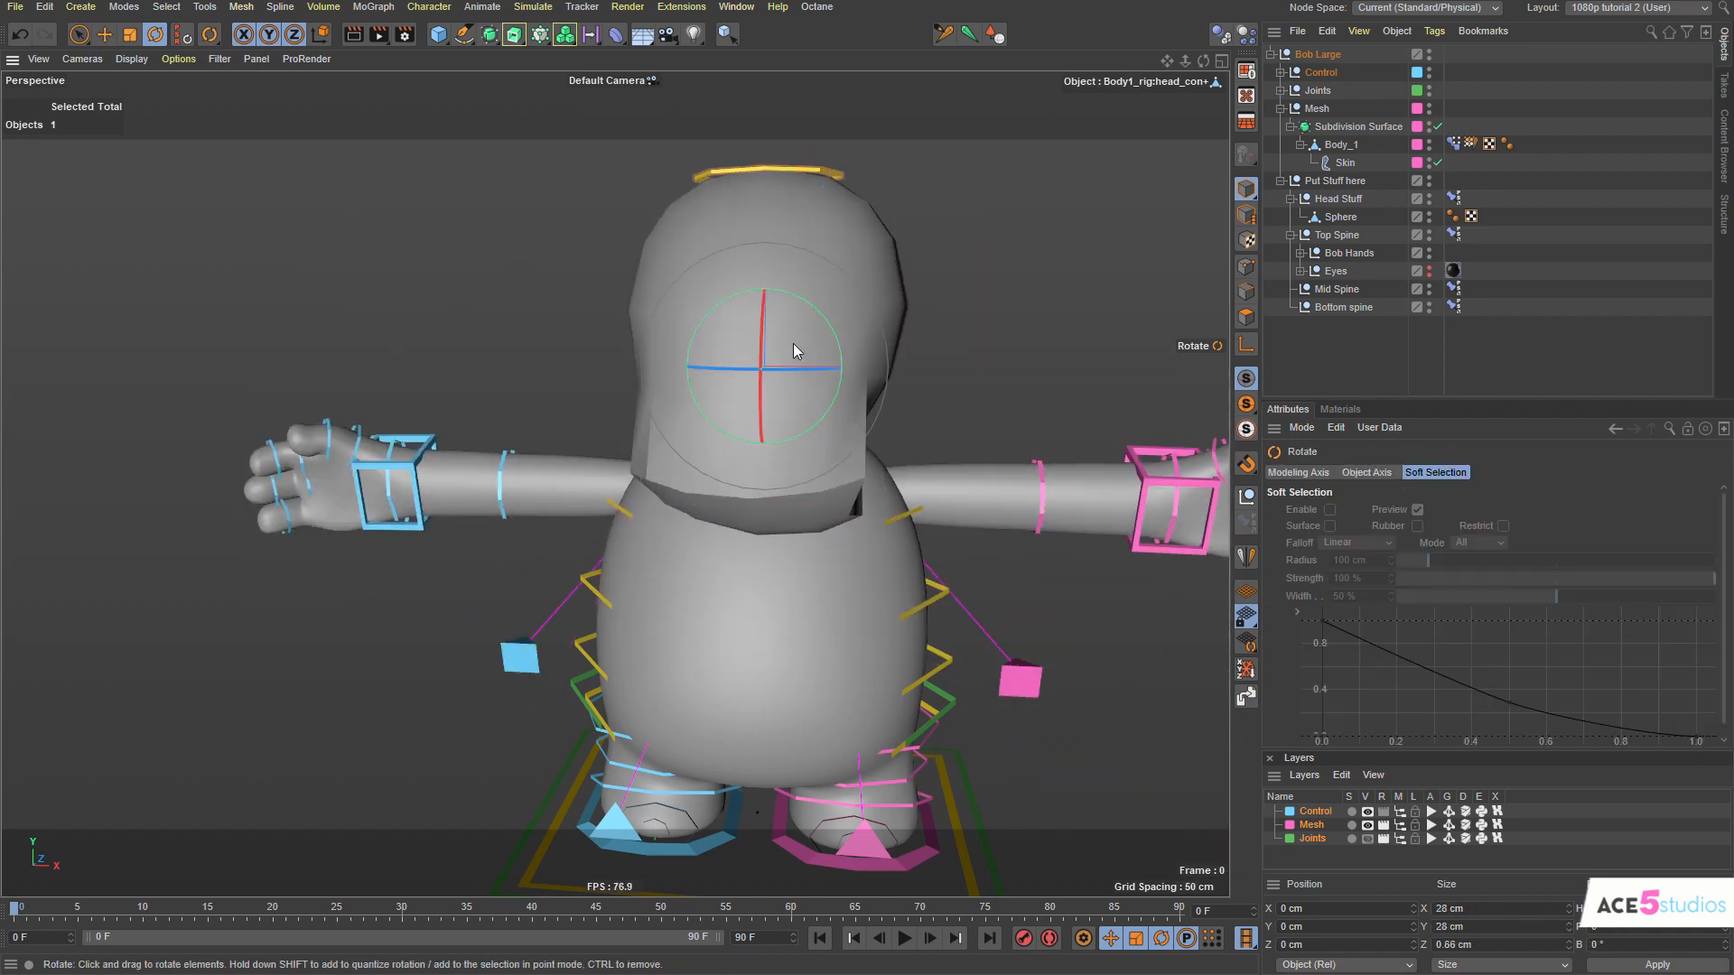
# Test-rotate the head control, view Bob from the side and remove the Sphere from Head Stuff.
pyautogui.moveTo(793, 353); pyautogui.dragTo(683, 407)
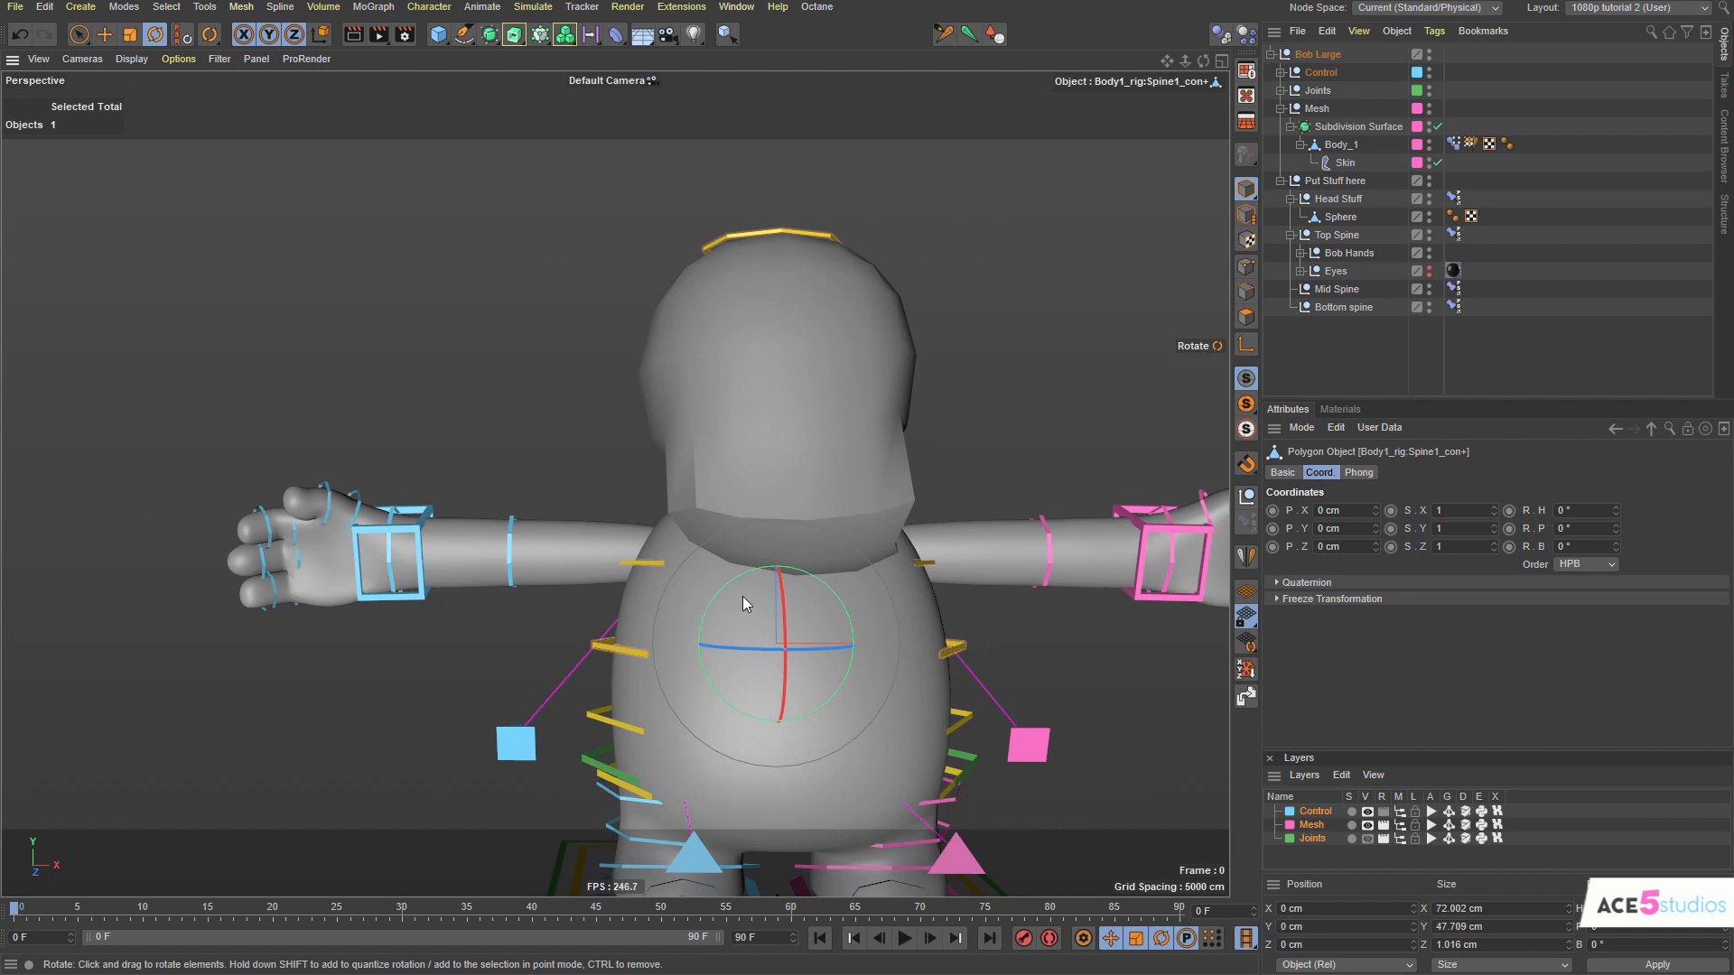
pyautogui.moveTo(718, 520)
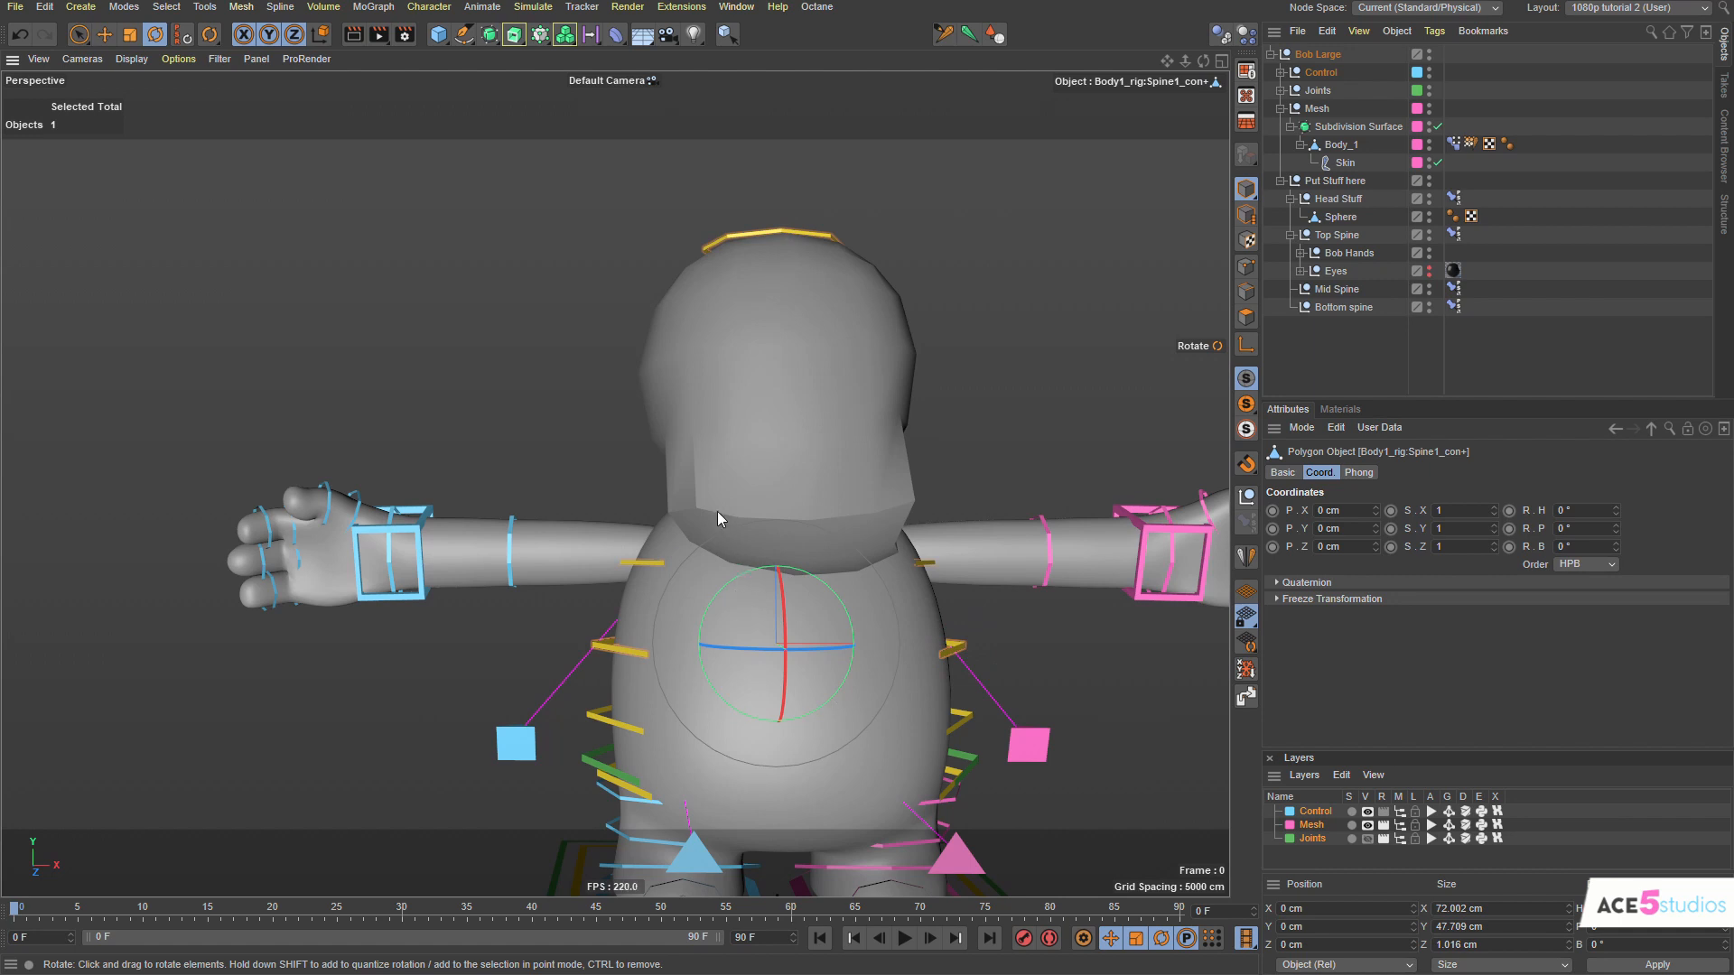
pyautogui.moveTo(717, 518); pyautogui.dragTo(789, 616)
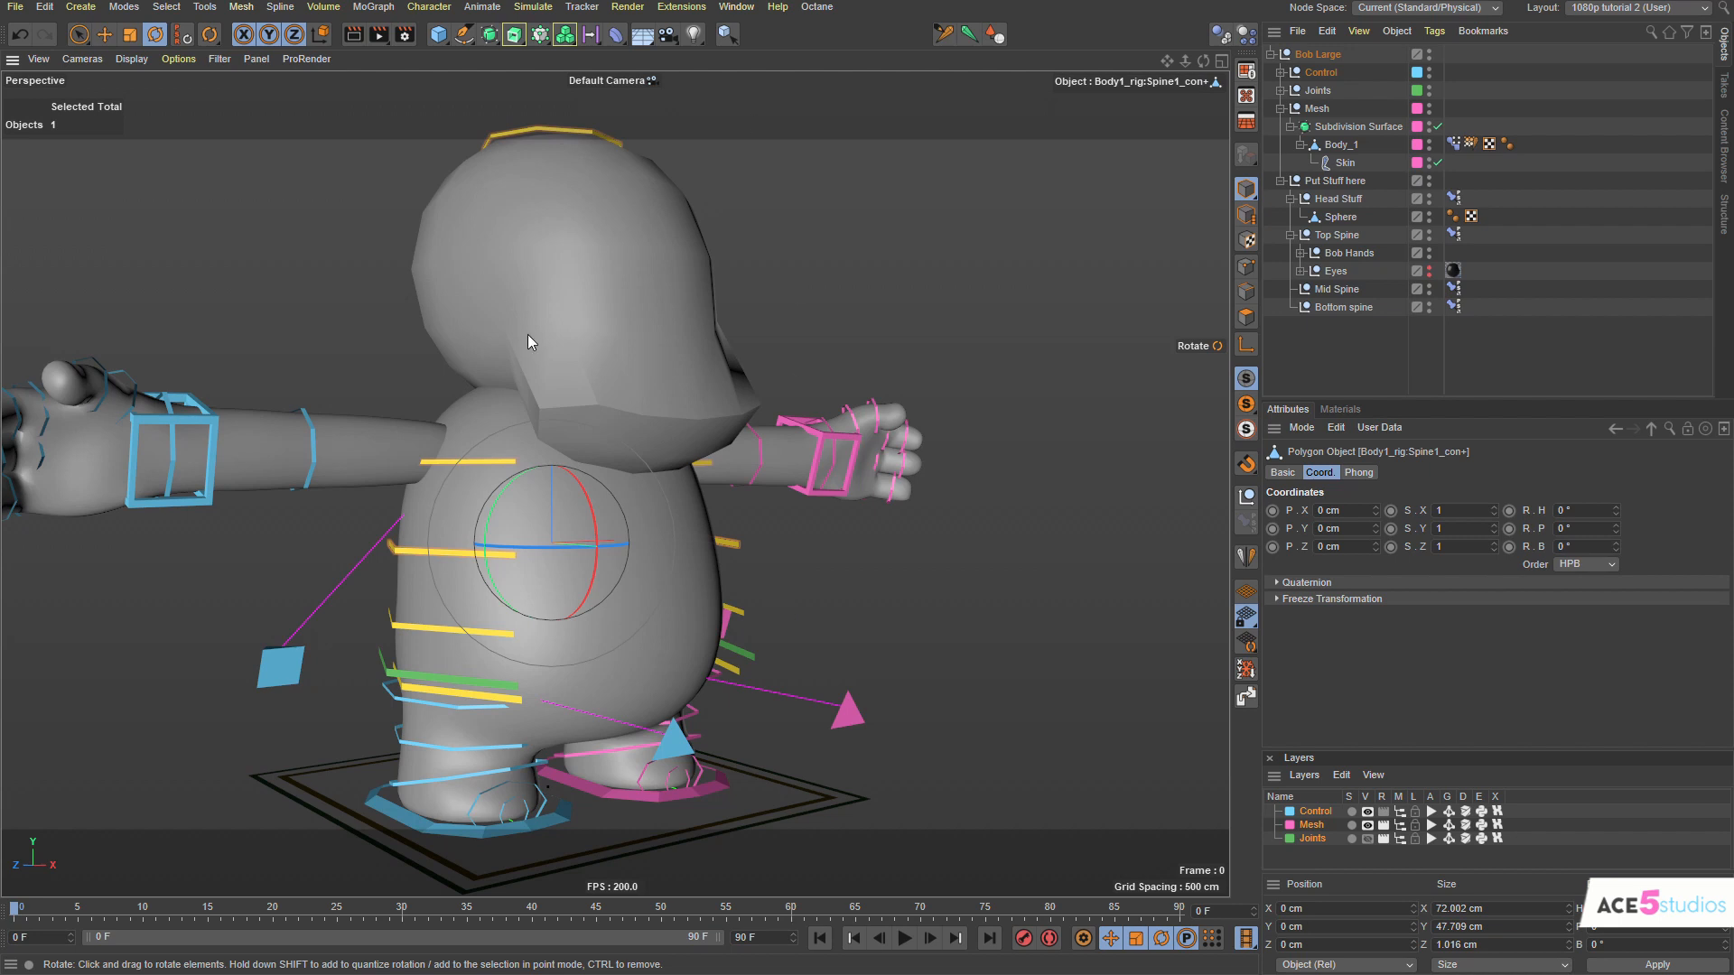
pyautogui.click(1340, 217)
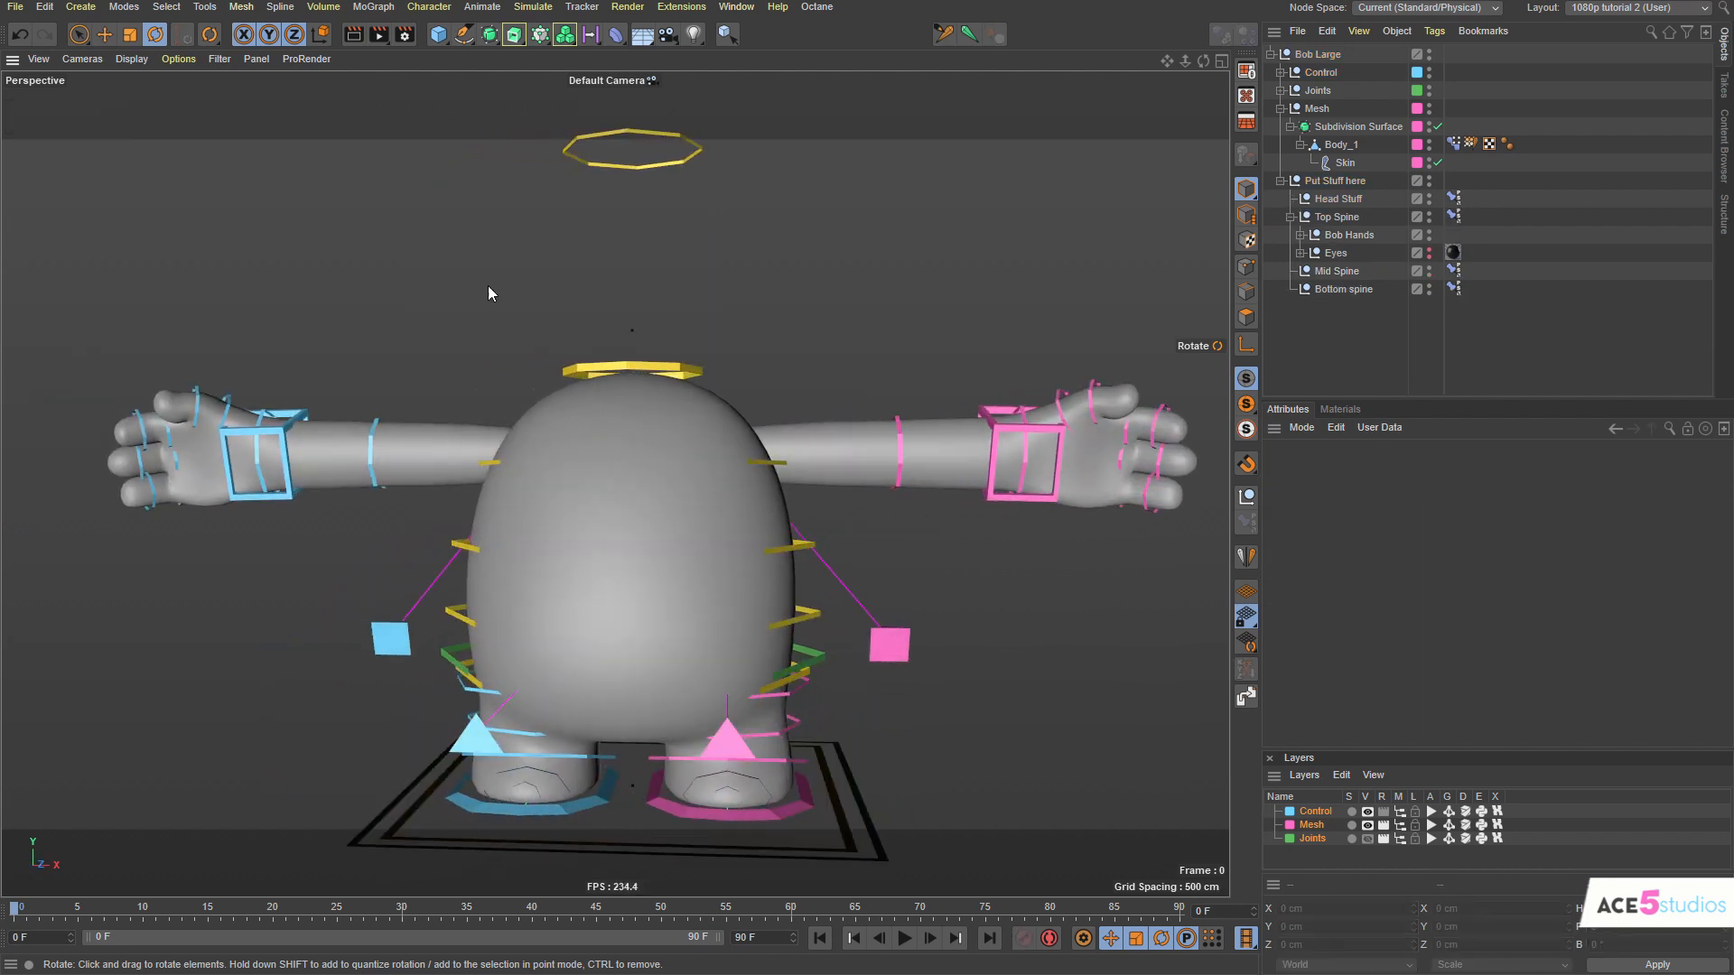
# Add a Cylinder primitive on Bob's head and parent it under Top Spine.
pyautogui.click(439, 34)
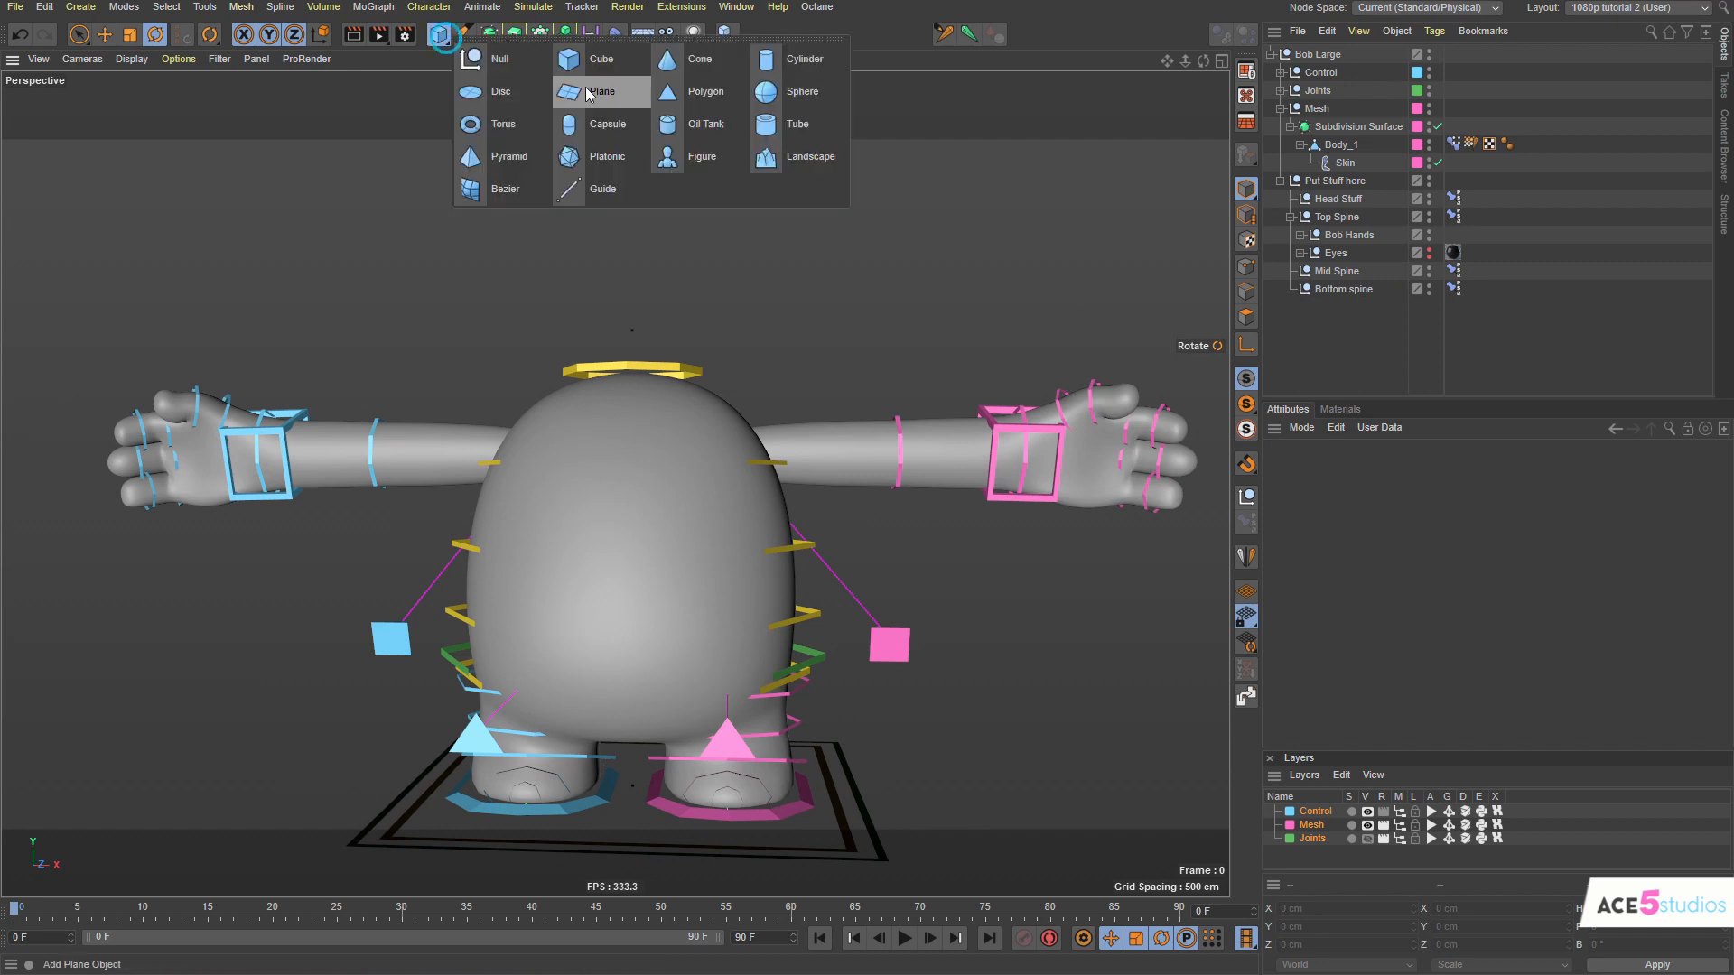
pyautogui.click(804, 58)
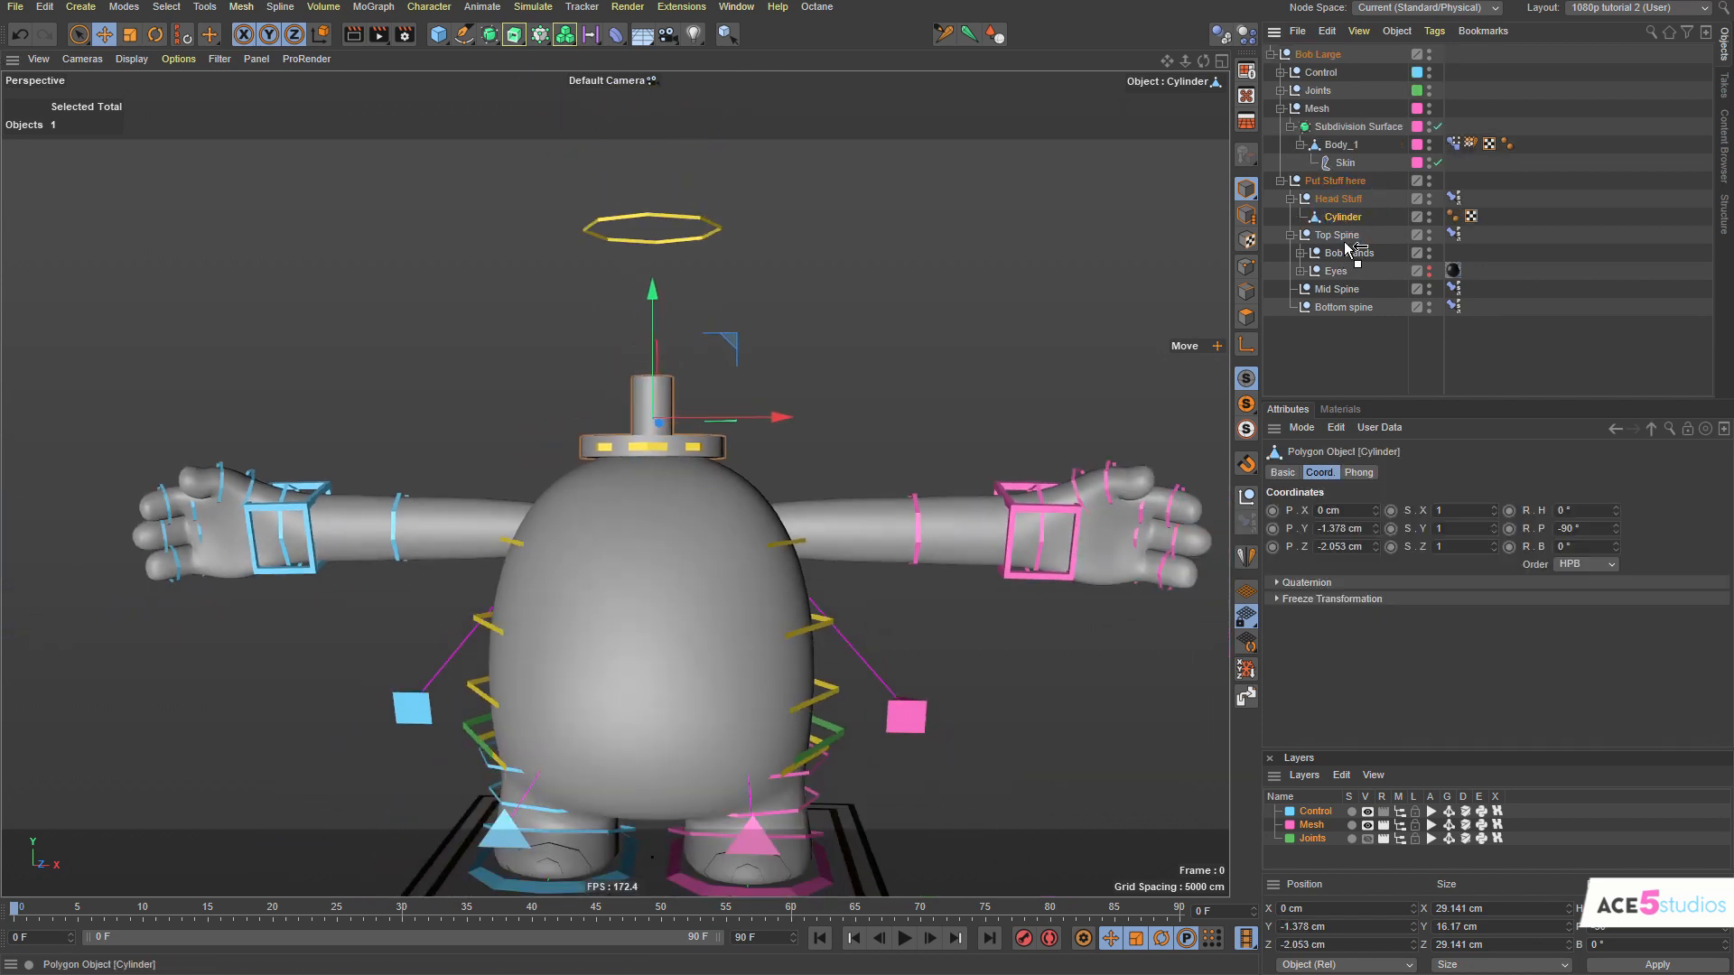
pyautogui.click(1337, 216)
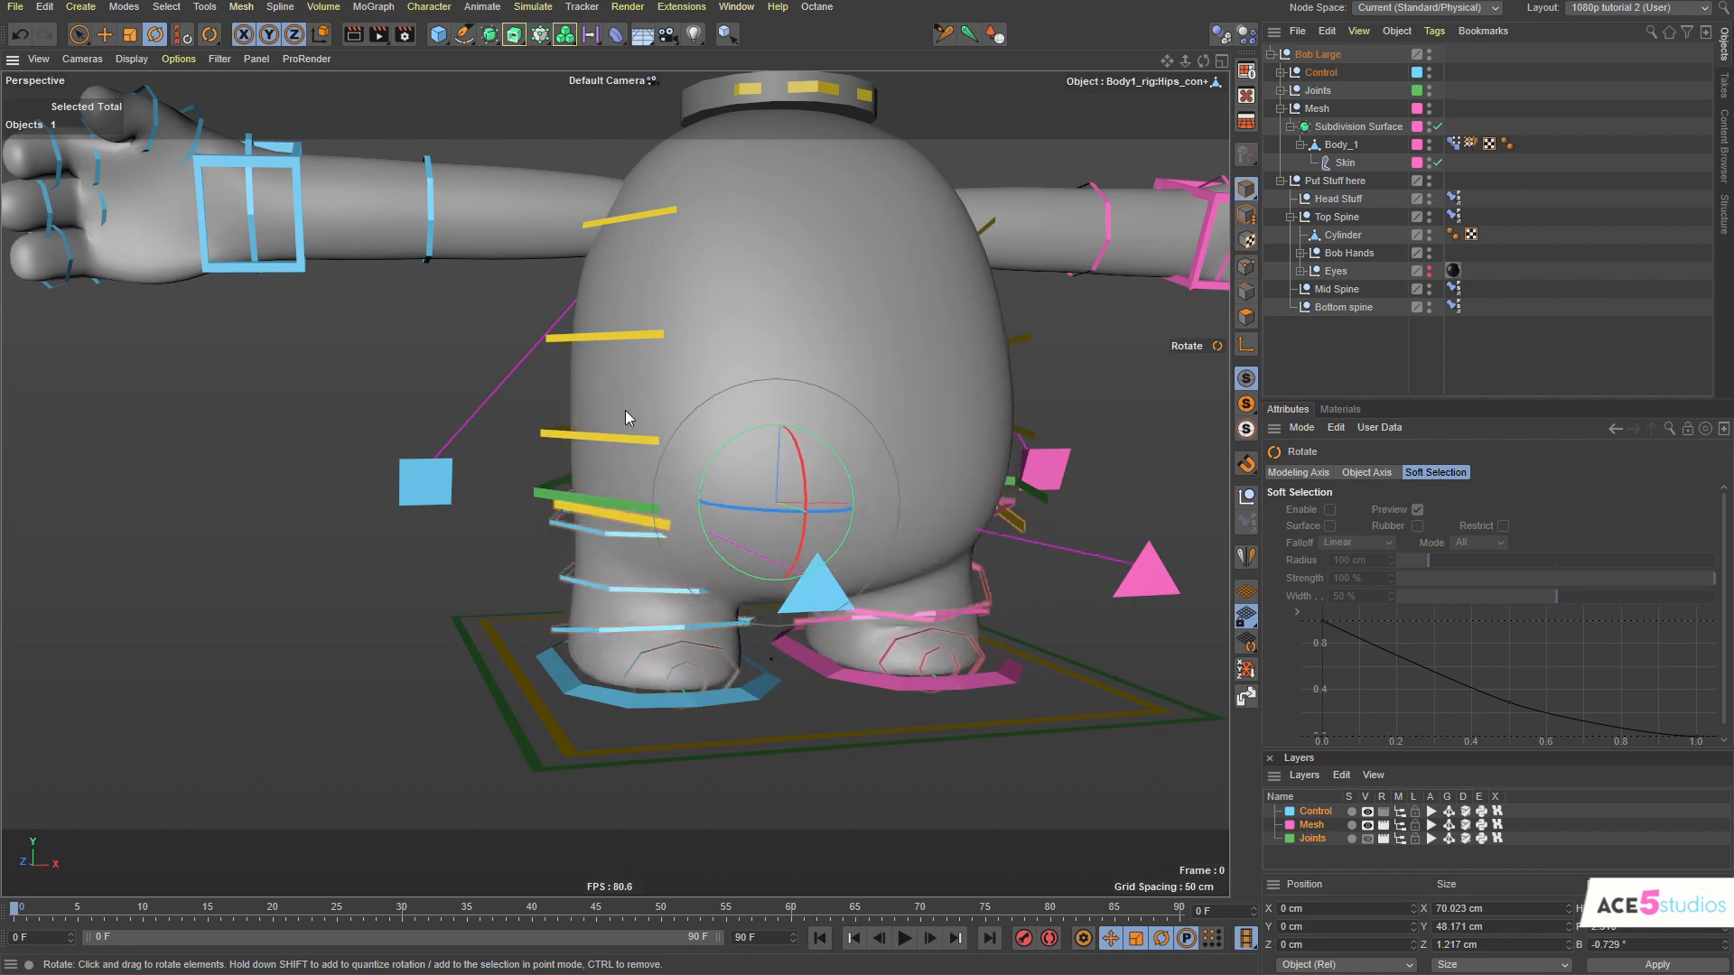
# Tilt, rotate and shift Bob's Hips control so the upper body leans over the legs.
pyautogui.moveTo(625, 417); pyautogui.dragTo(923, 647)
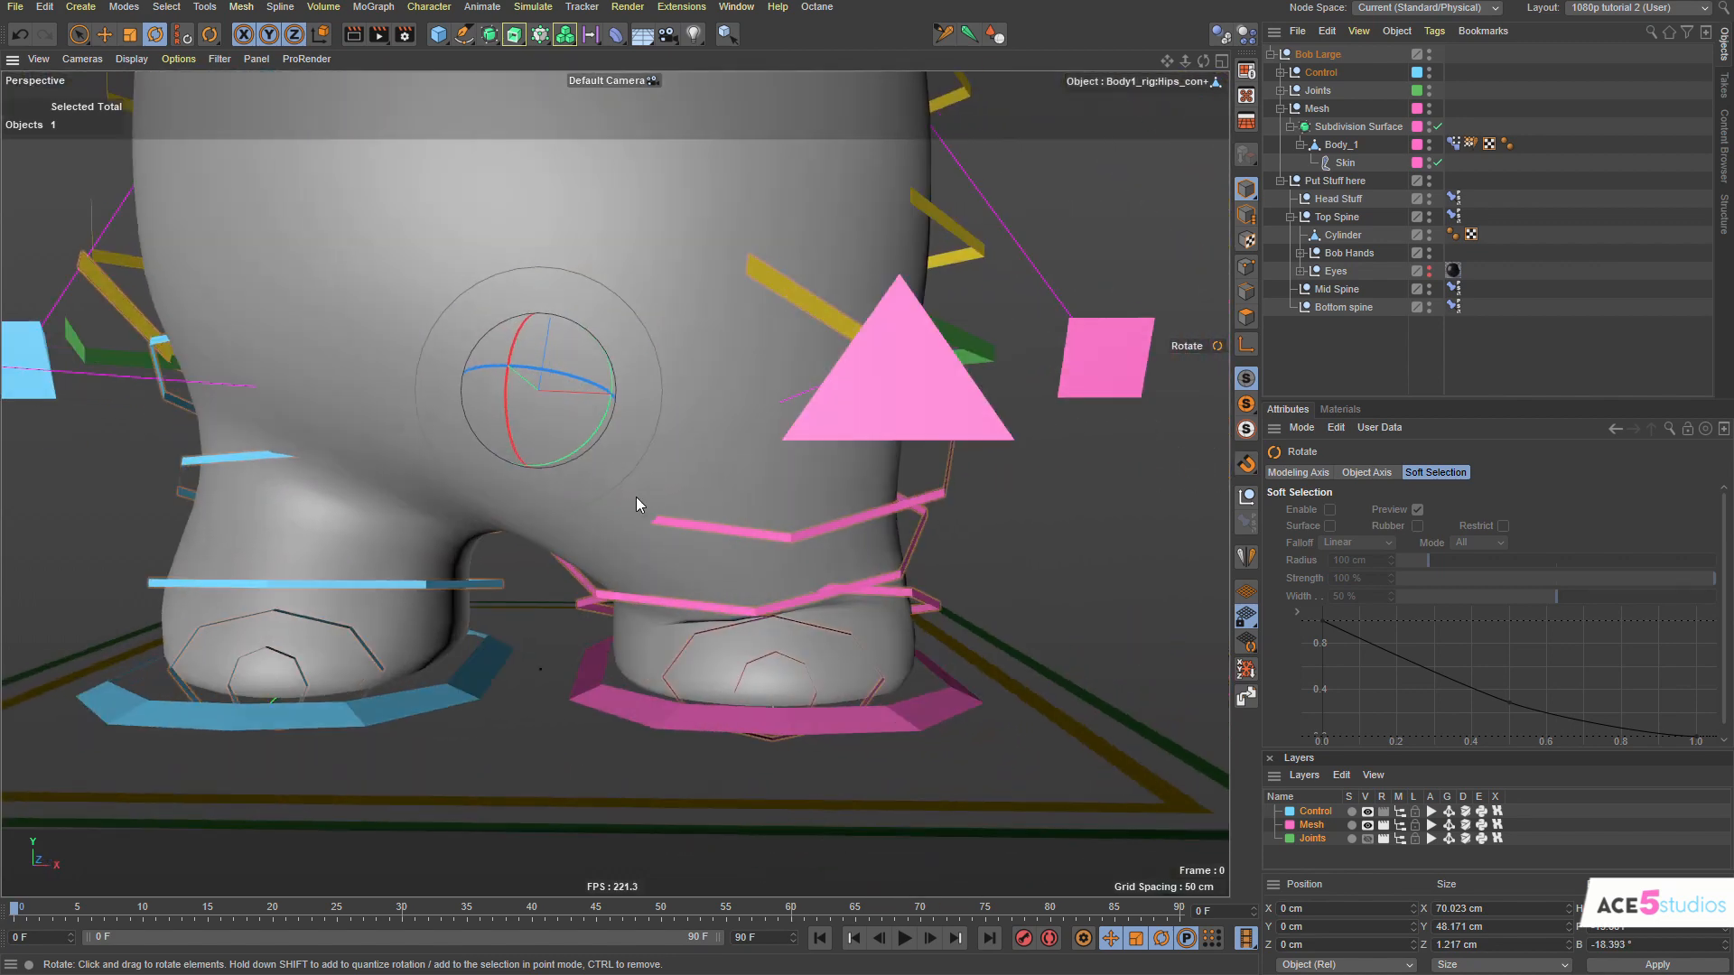
pyautogui.moveTo(636, 506); pyautogui.dragTo(542, 448)
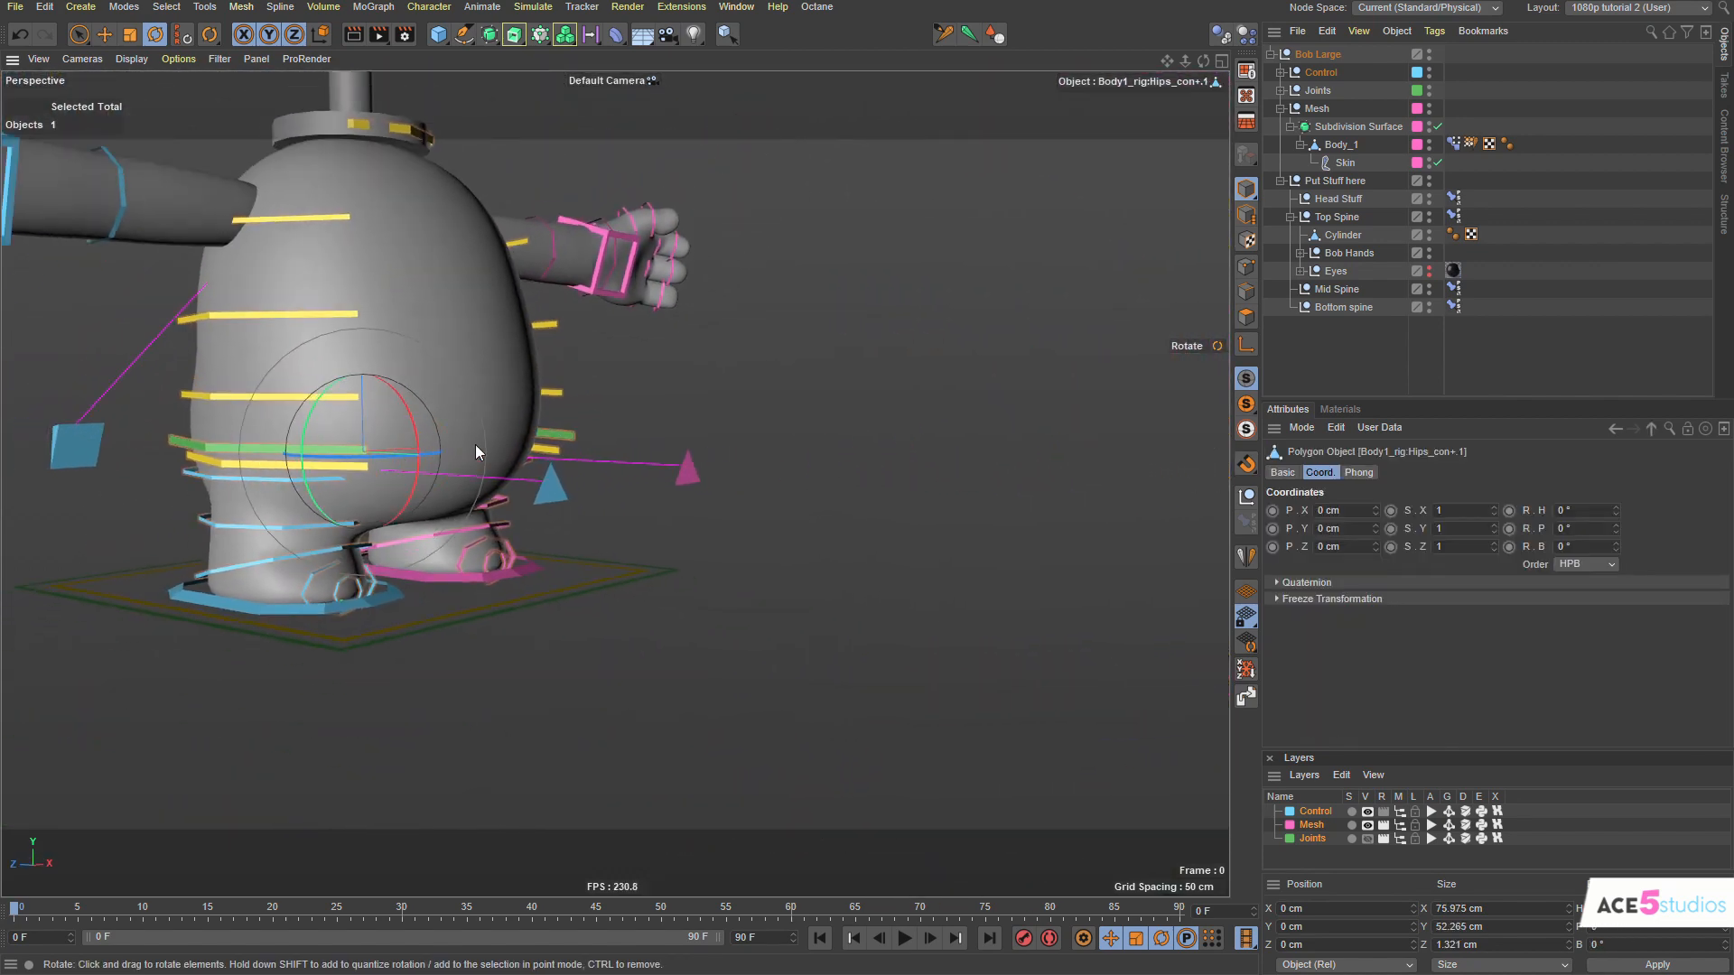
pyautogui.click(105, 37)
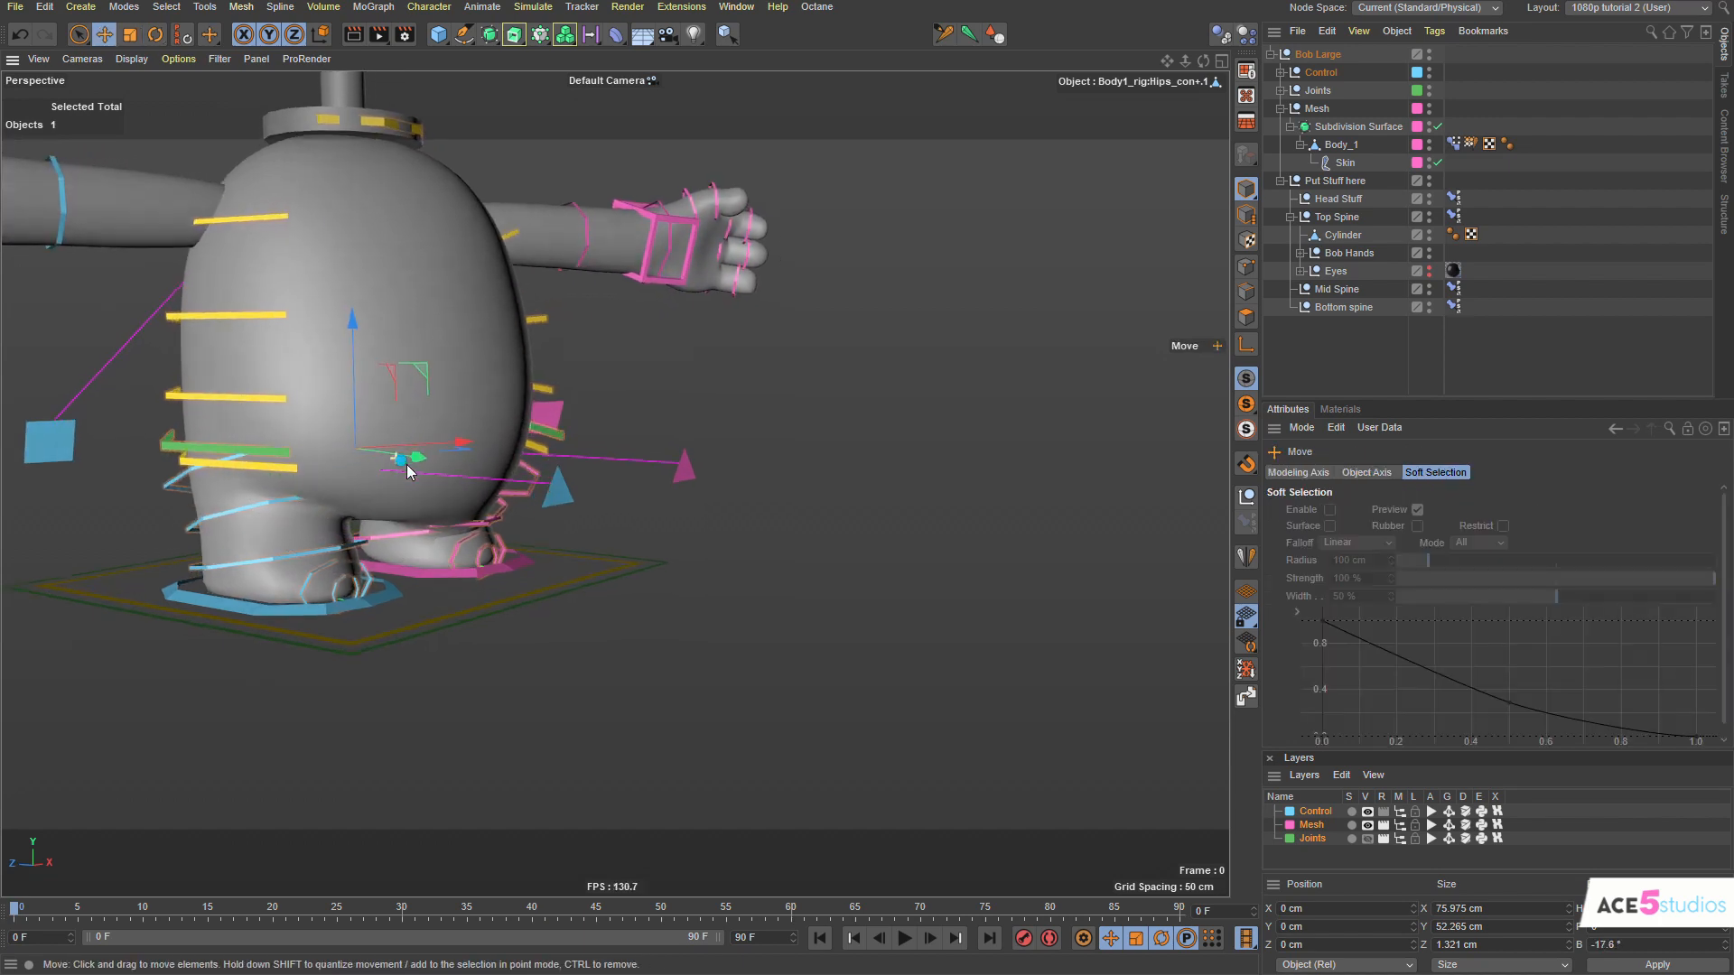
pyautogui.moveTo(410, 464); pyautogui.dragTo(327, 340)
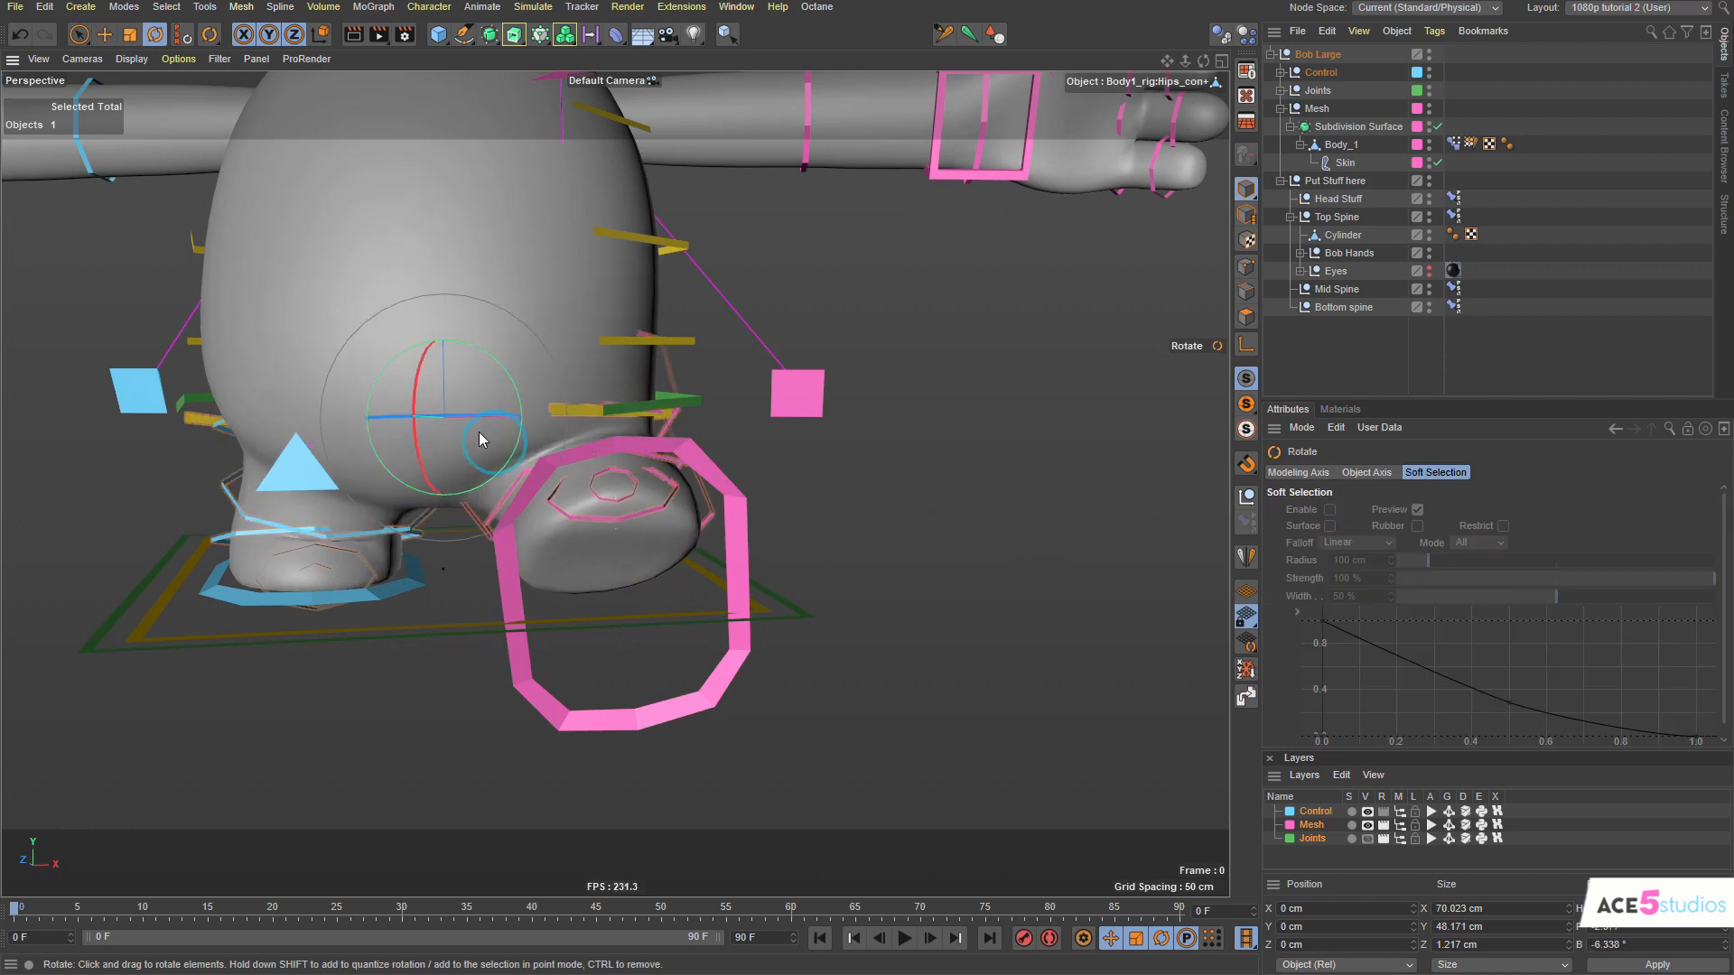
pyautogui.moveTo(480, 439); pyautogui.dragTo(397, 390)
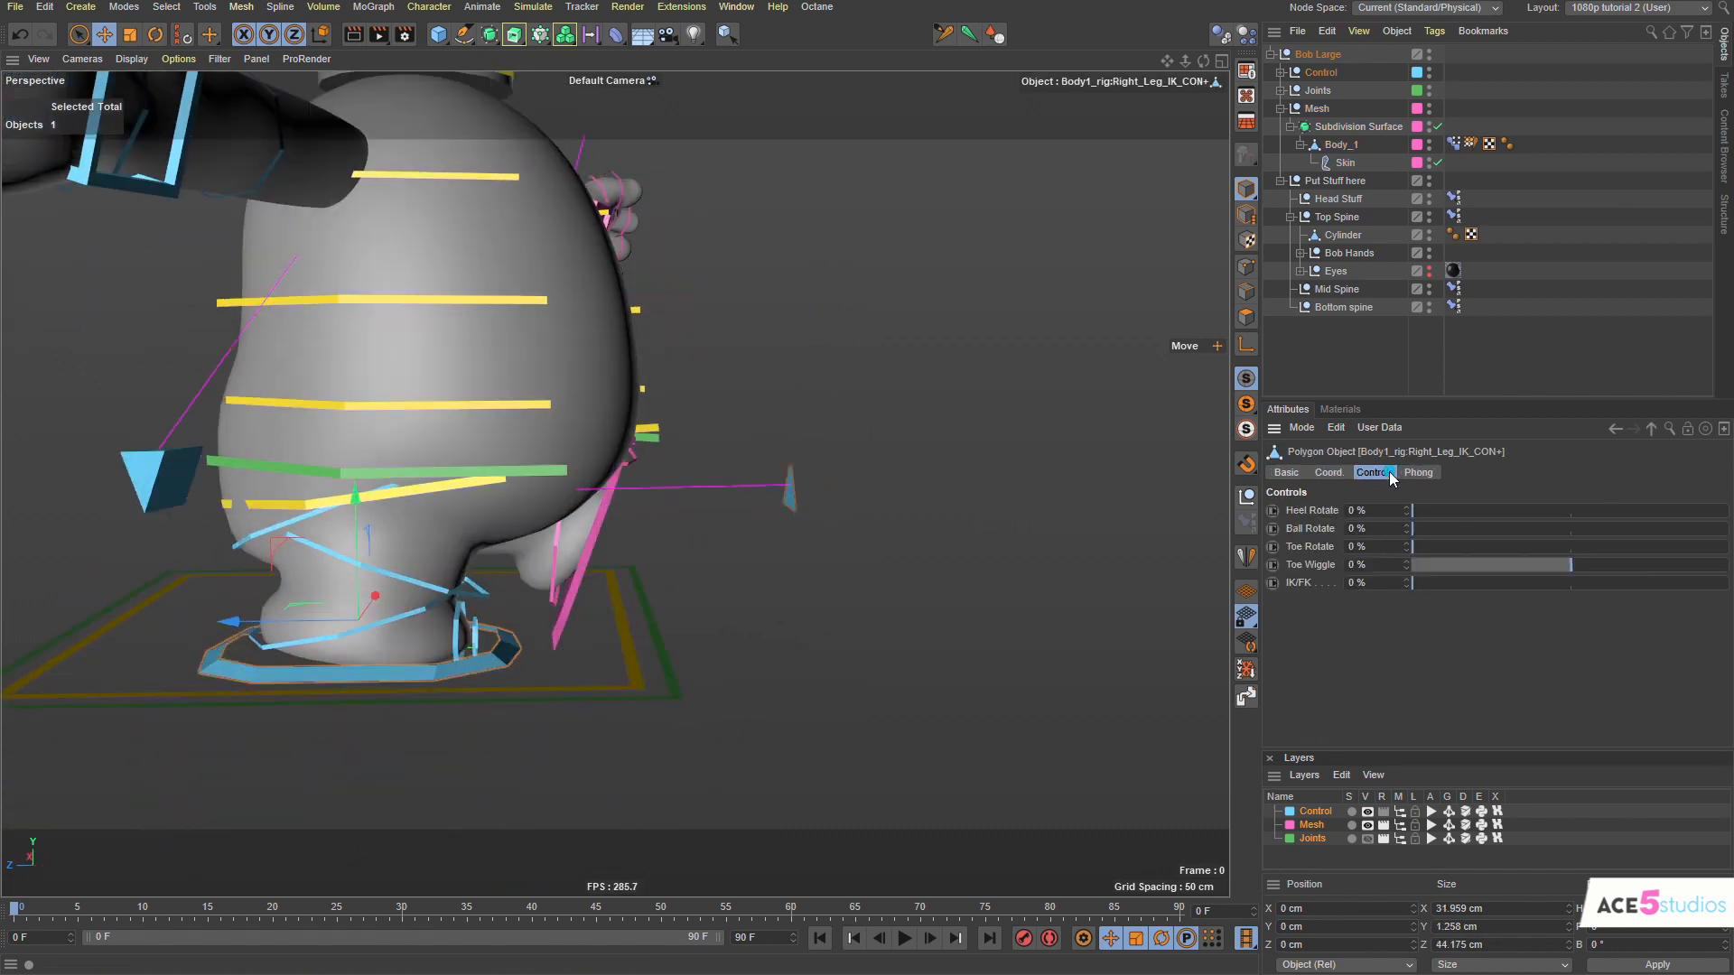
# Pose the right foot with Right_Leg_IK_CON, check Left_Leg_IK_CON's settings and select the body mesh.
pyautogui.moveTo(1416, 527); pyautogui.dragTo(1559, 527)
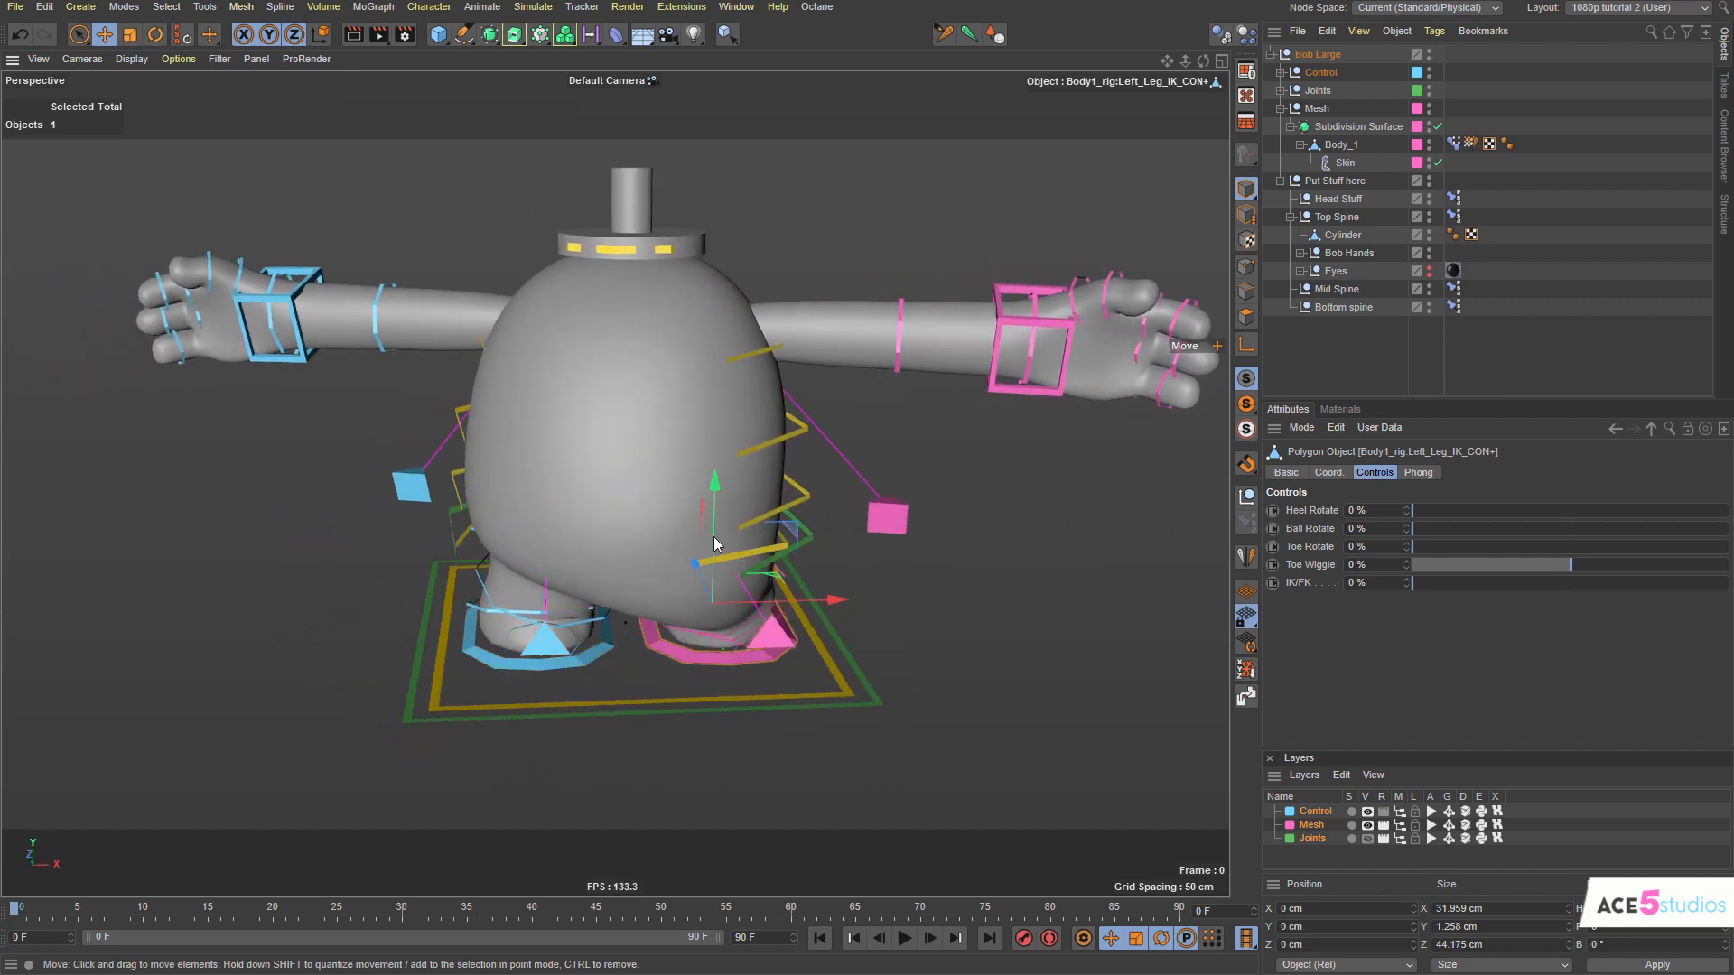
pyautogui.click(1358, 127)
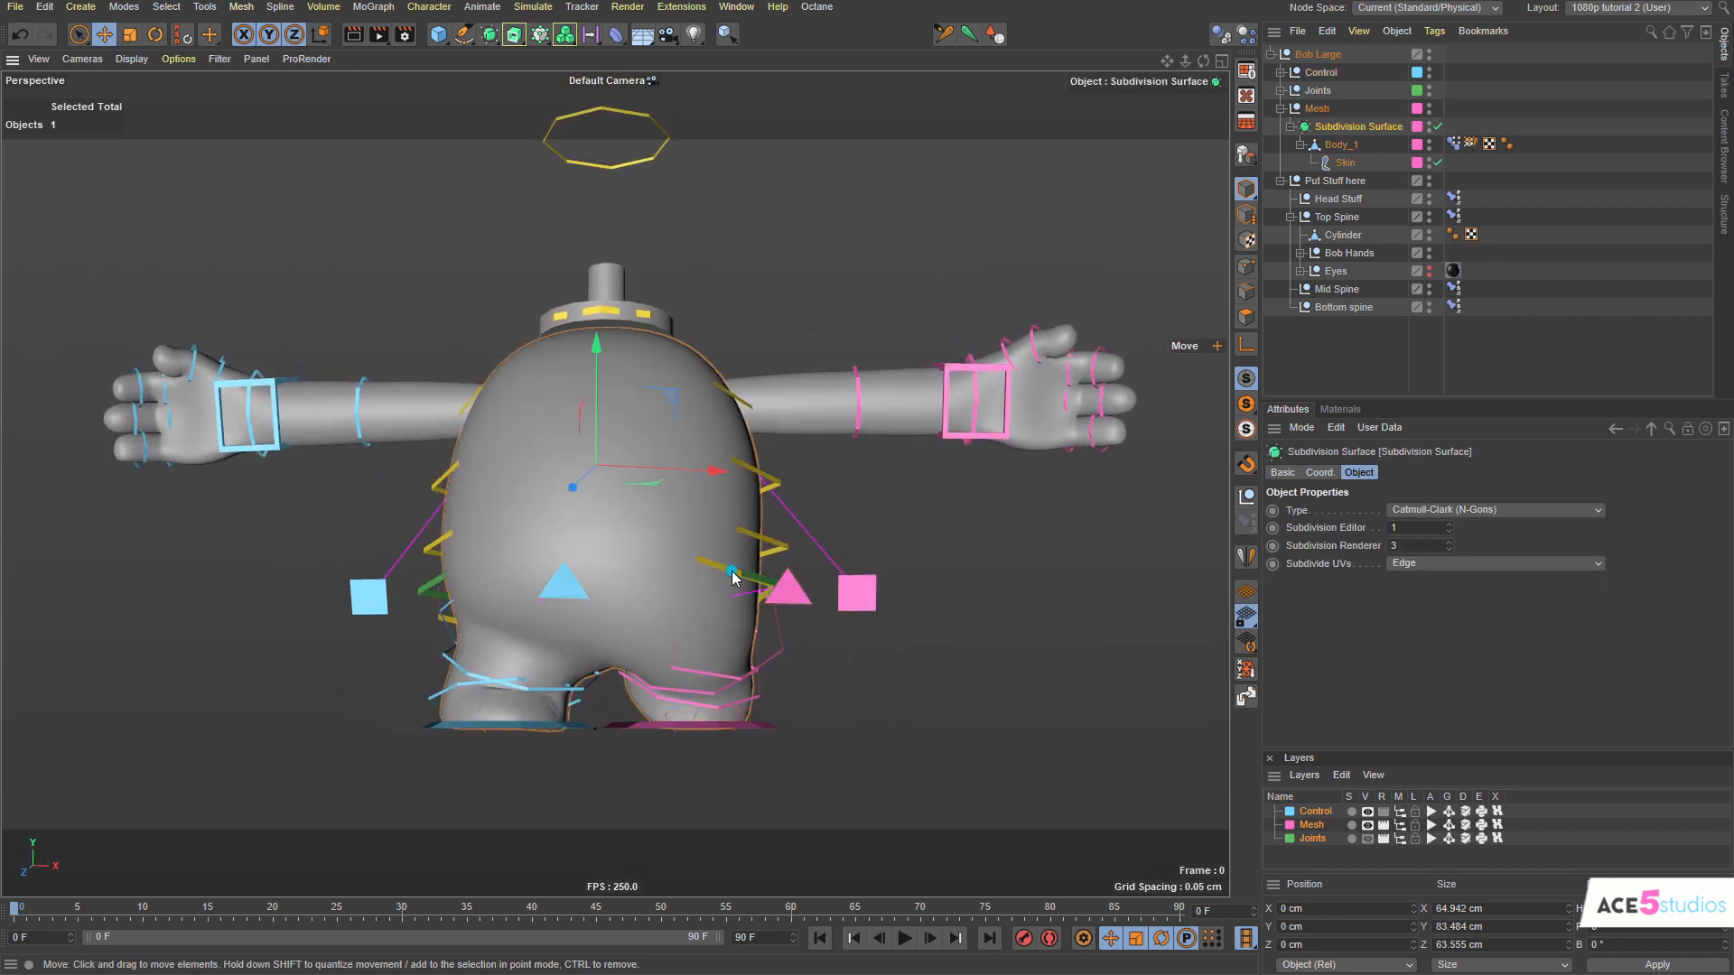
pyautogui.click(737, 578)
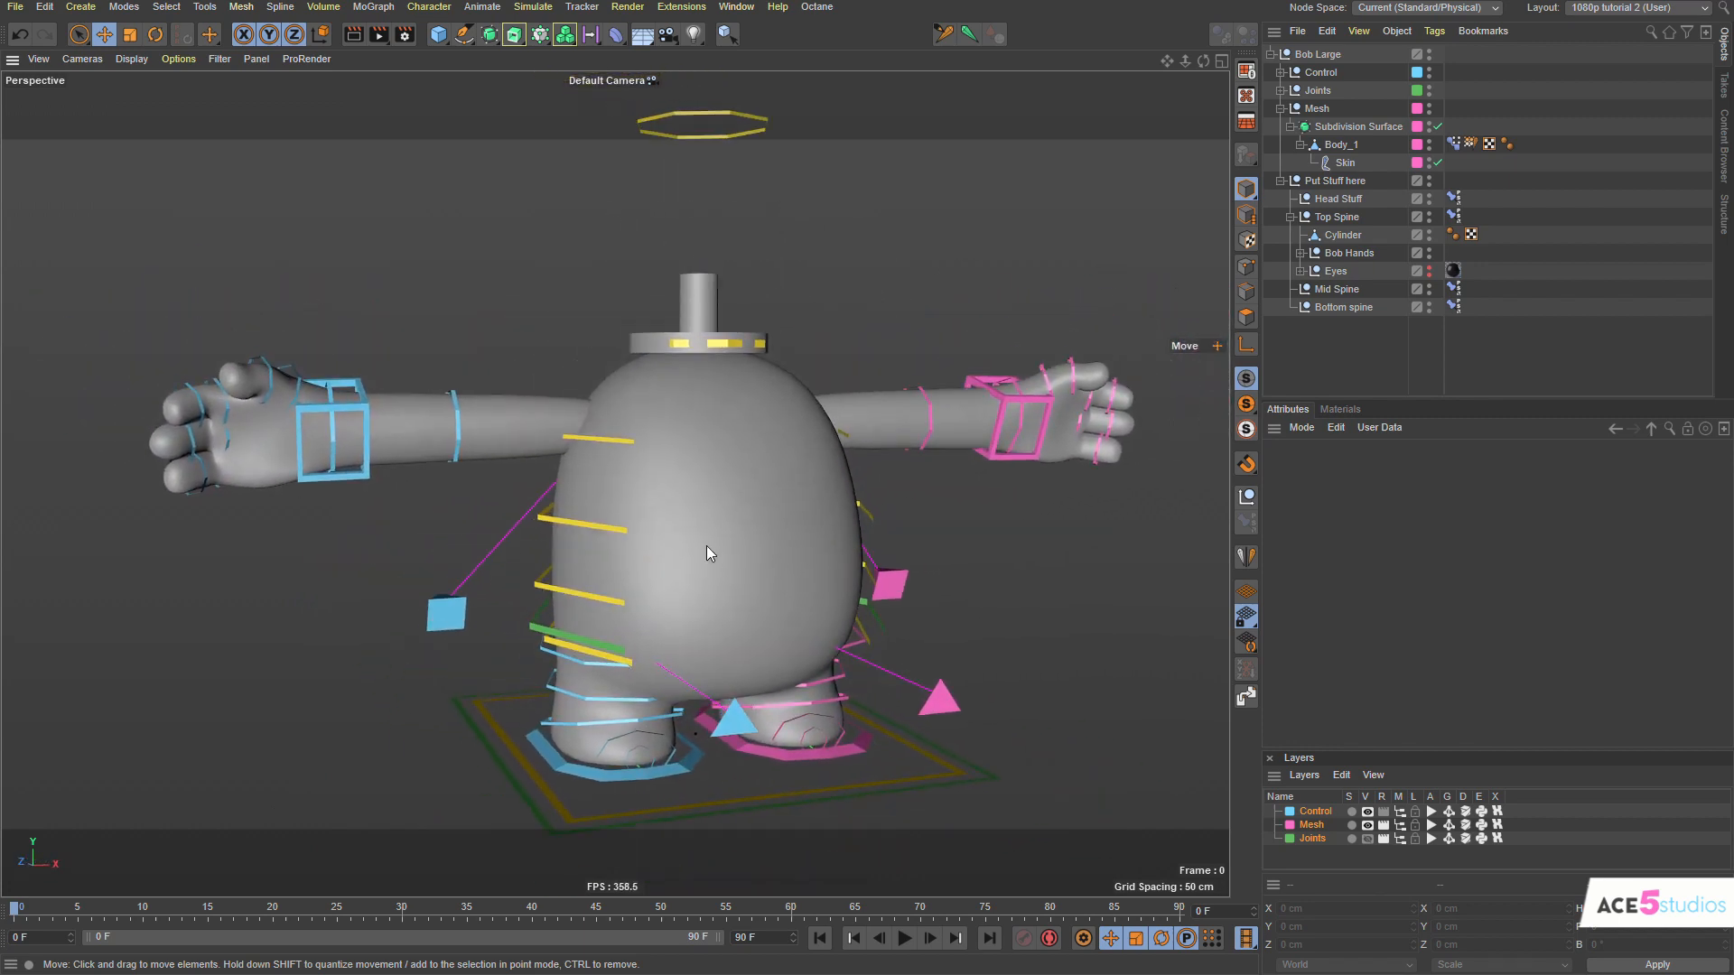
pyautogui.moveTo(444, 542)
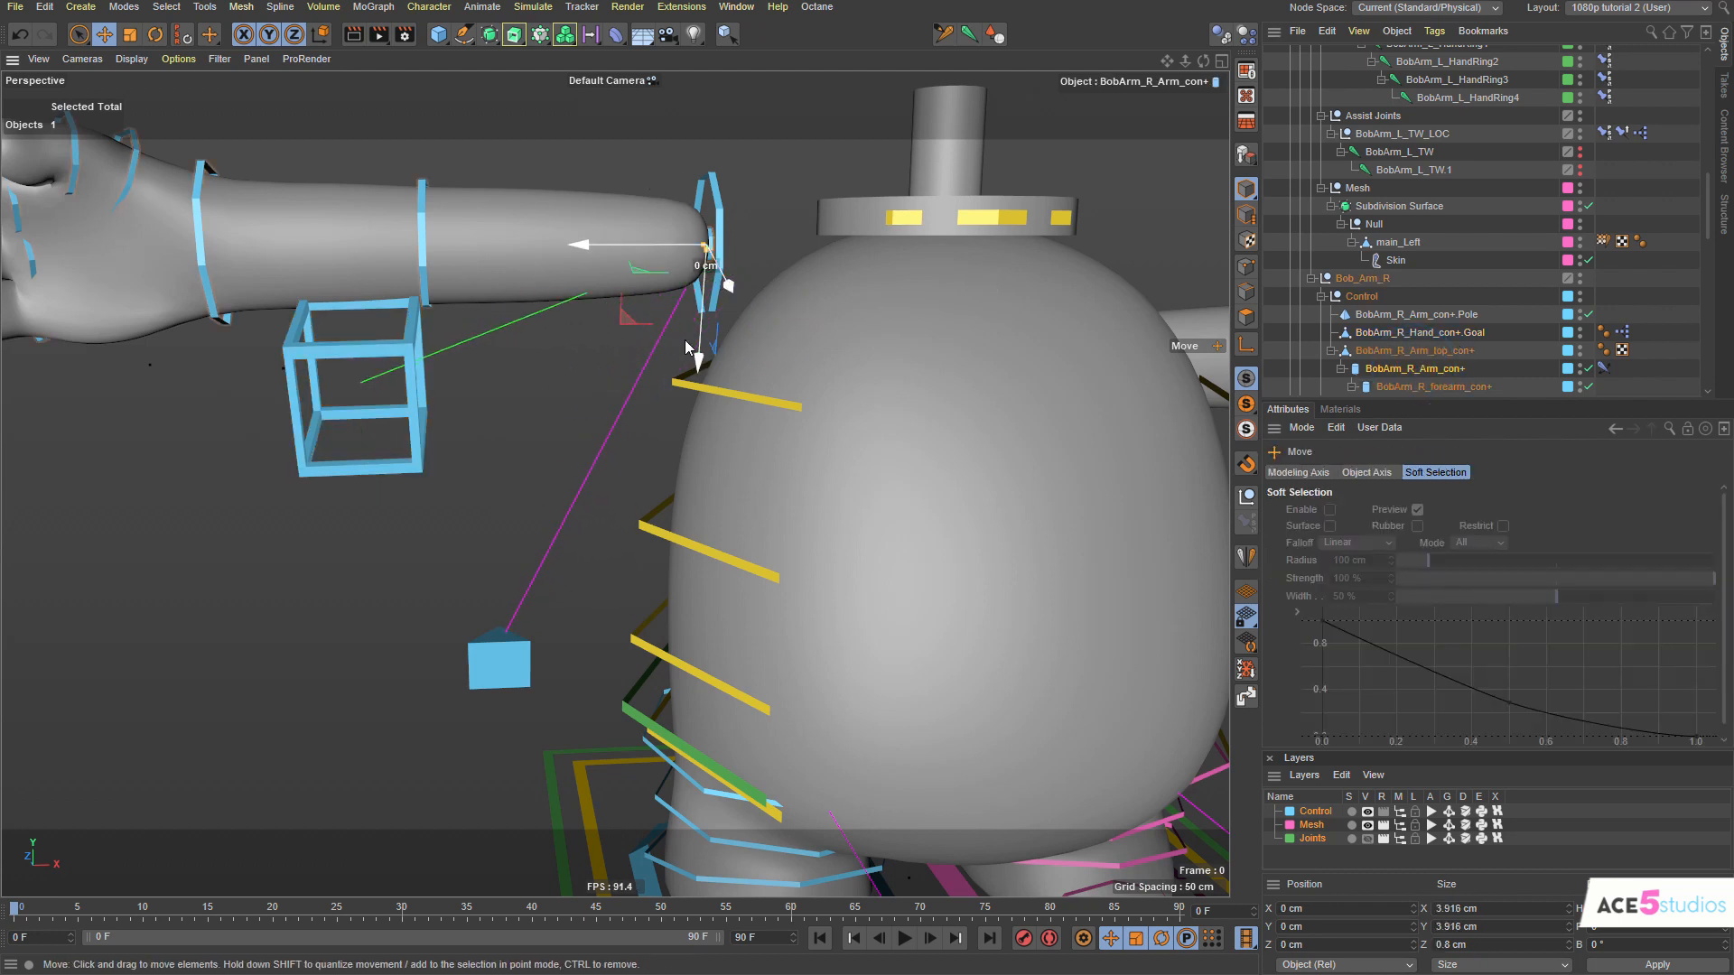
# Raise Bob's right arm upward by dragging BobArm_R_Arm_top_con+, then ready it for rotation.
pyautogui.click(1414, 351)
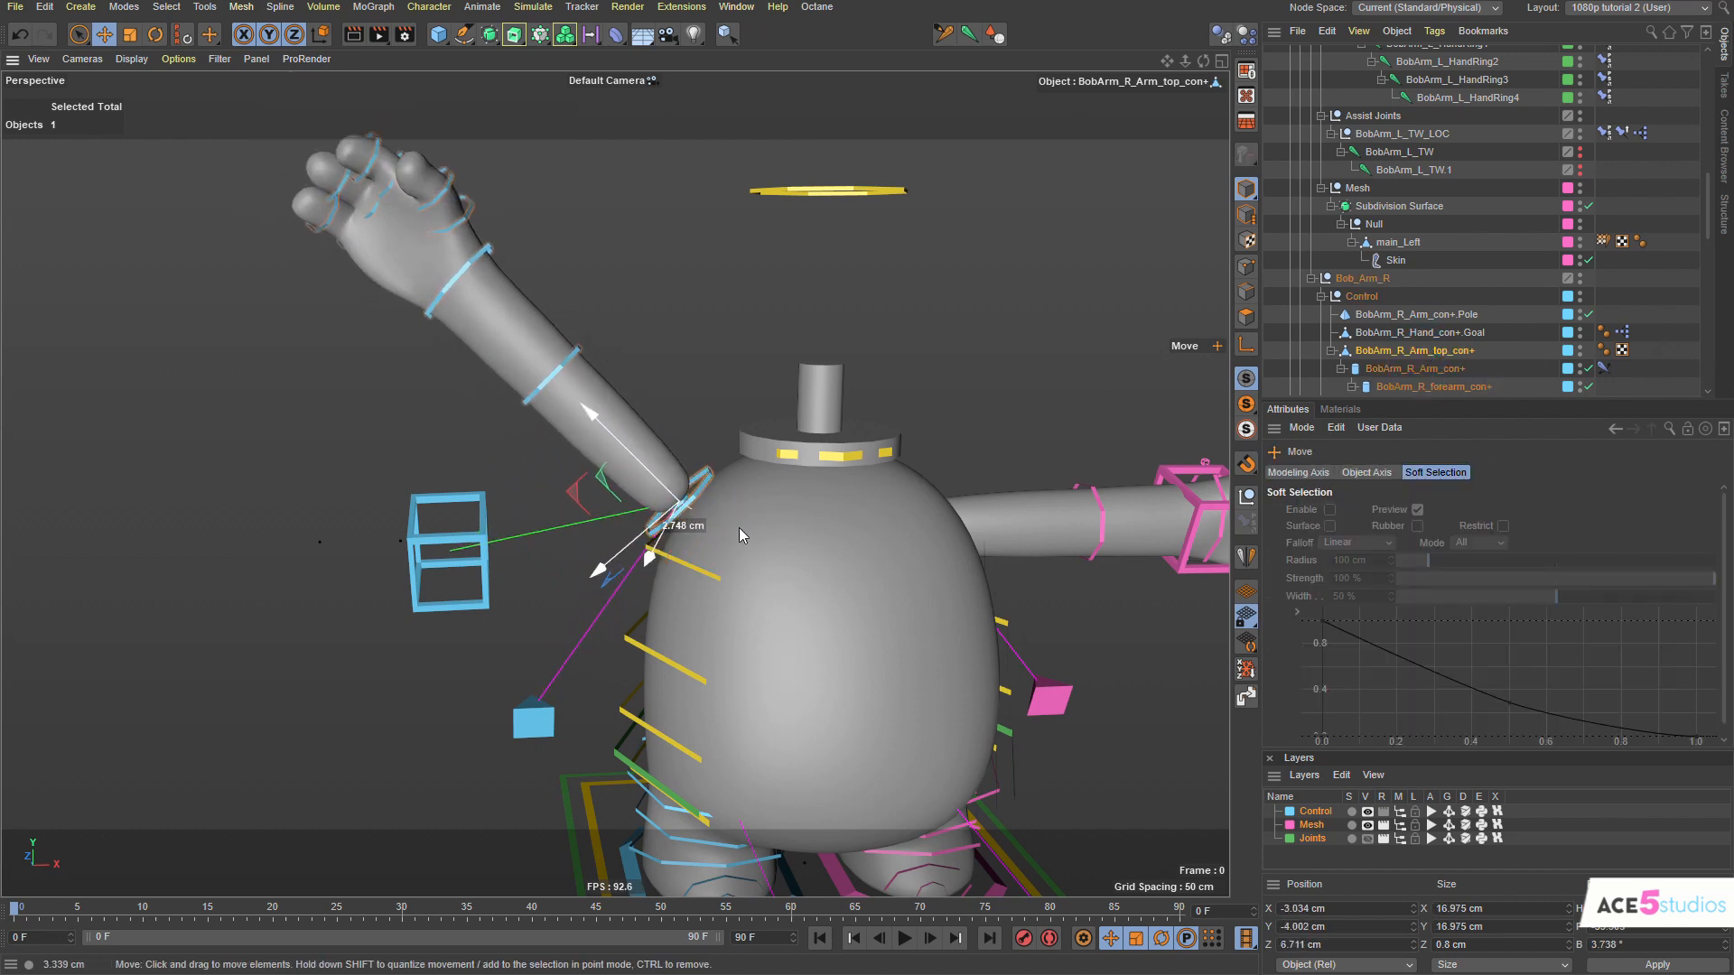
pyautogui.click(163, 34)
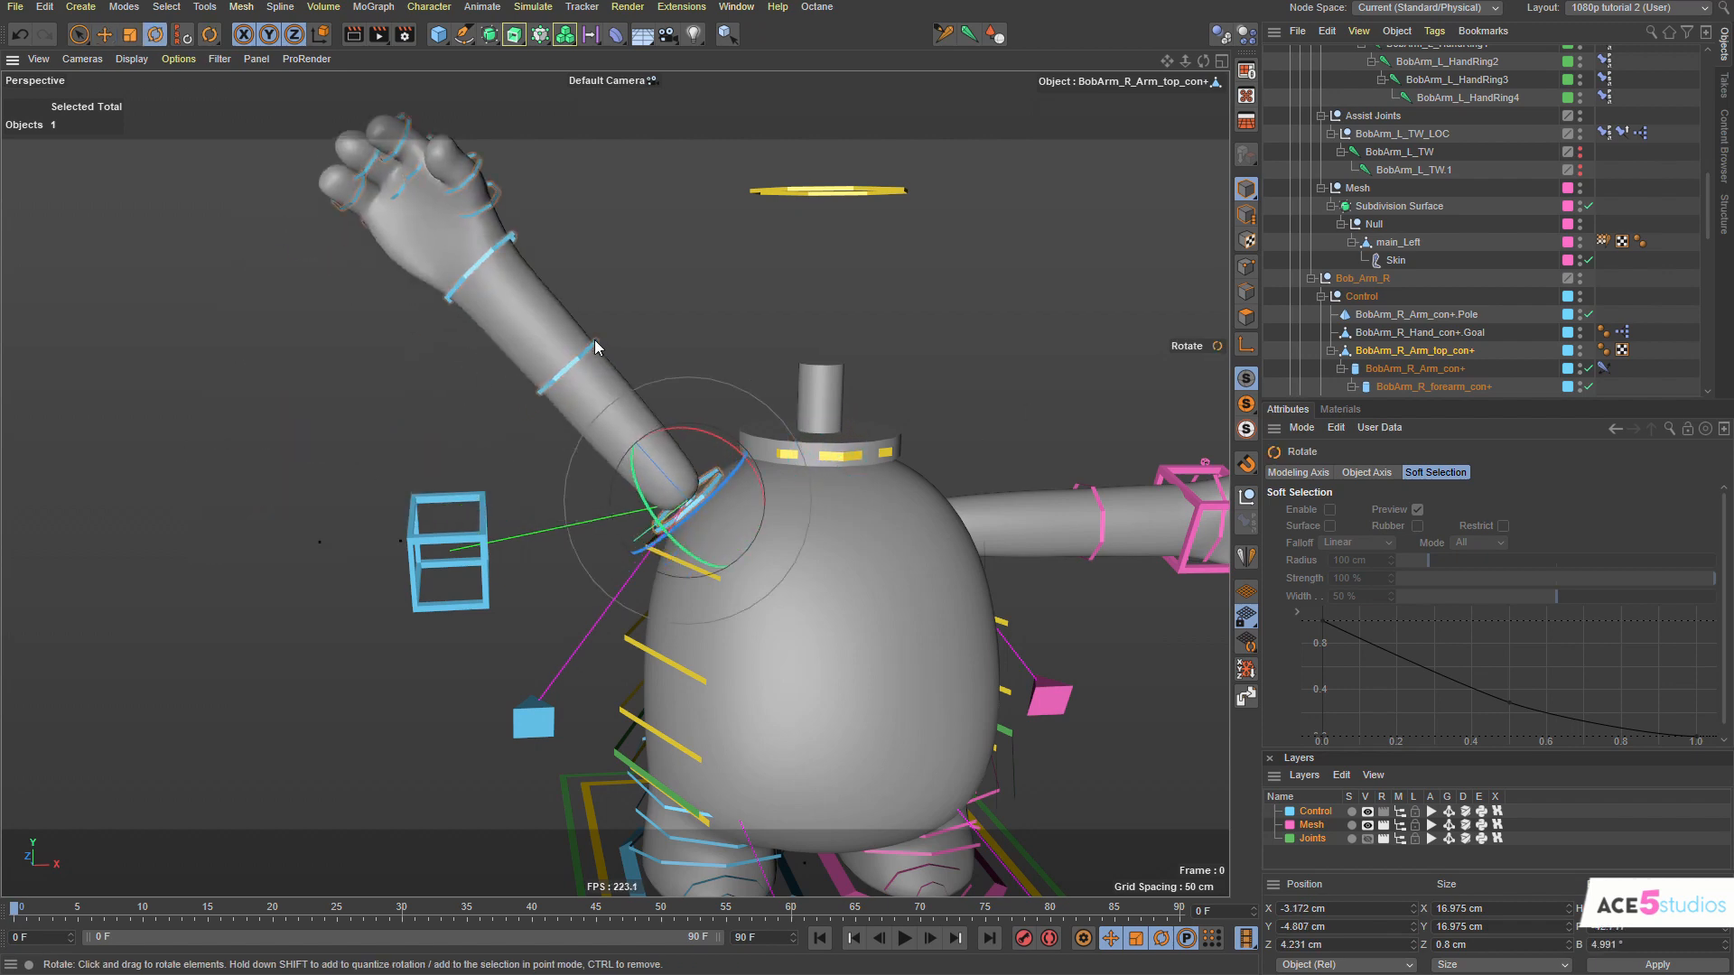